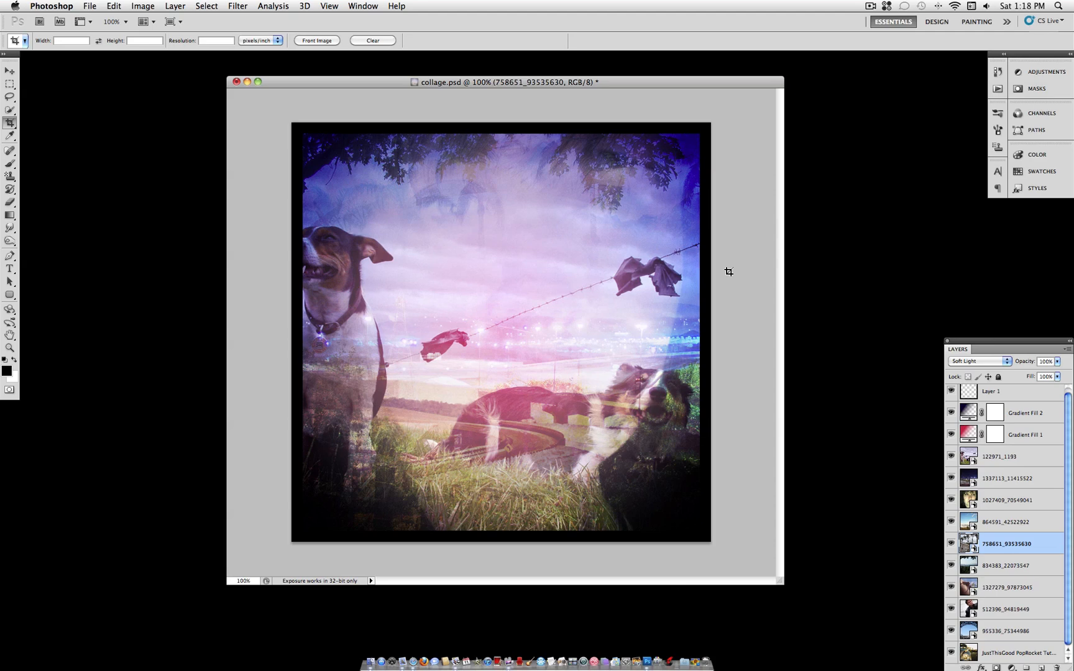
mouse_move(724, 278)
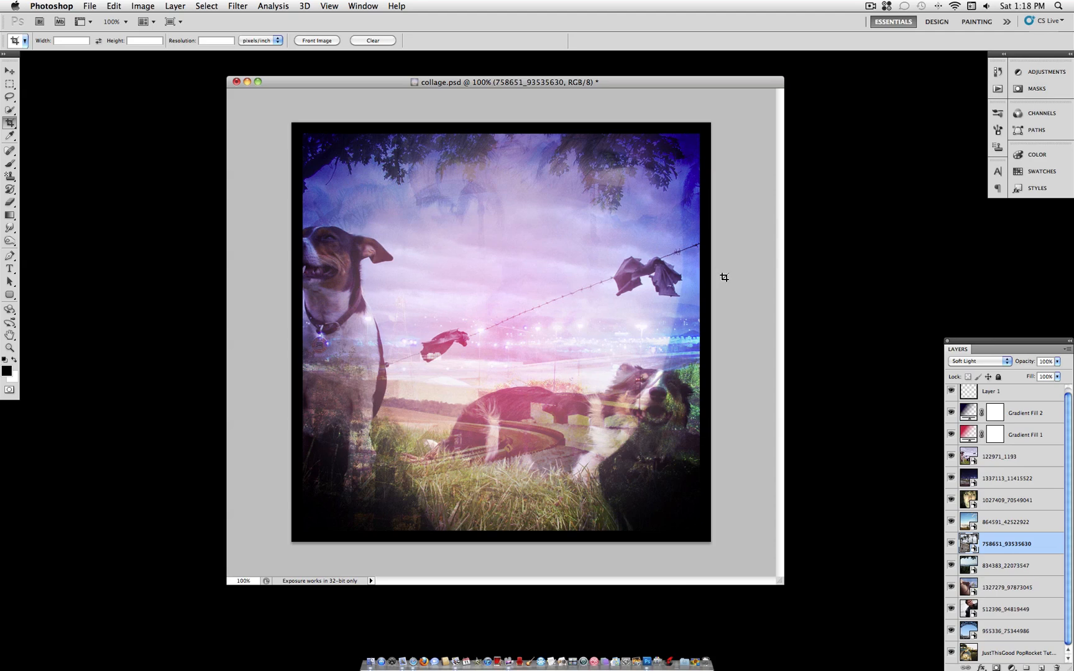
Review the blend of the upper layers and switch to the night highway photo, then reach the File menu
click(1009, 457)
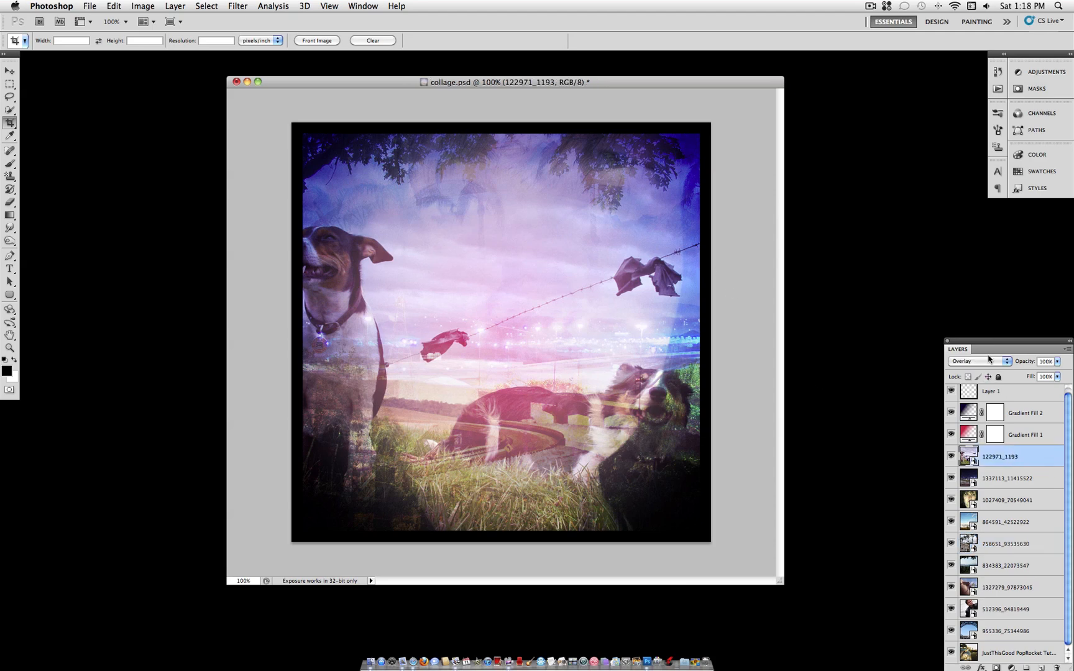
click(1014, 479)
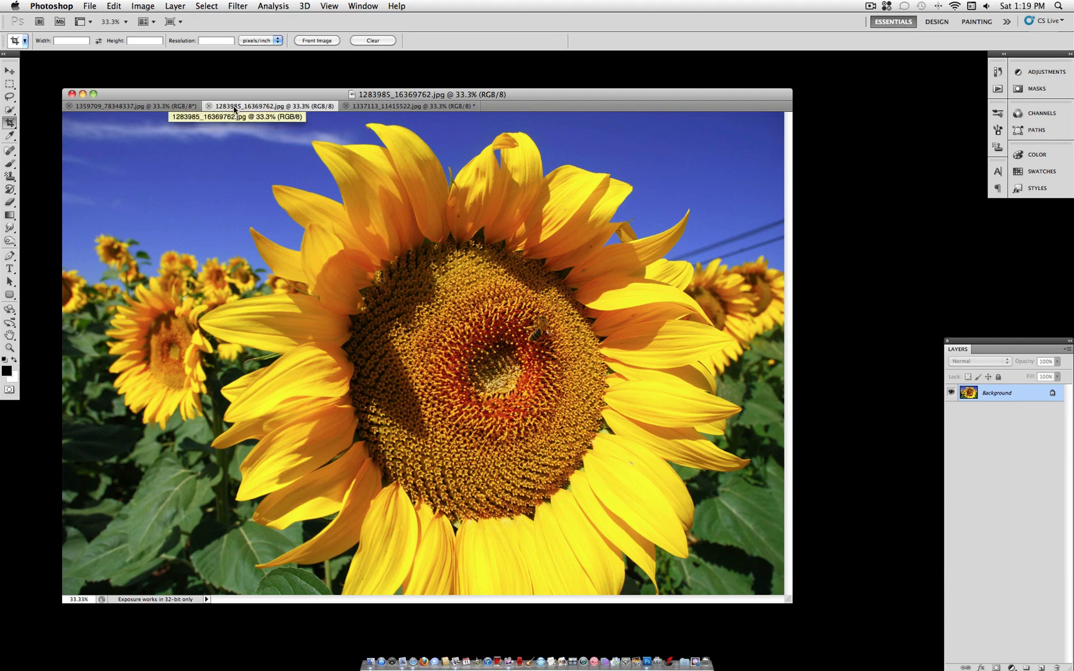
click(416, 105)
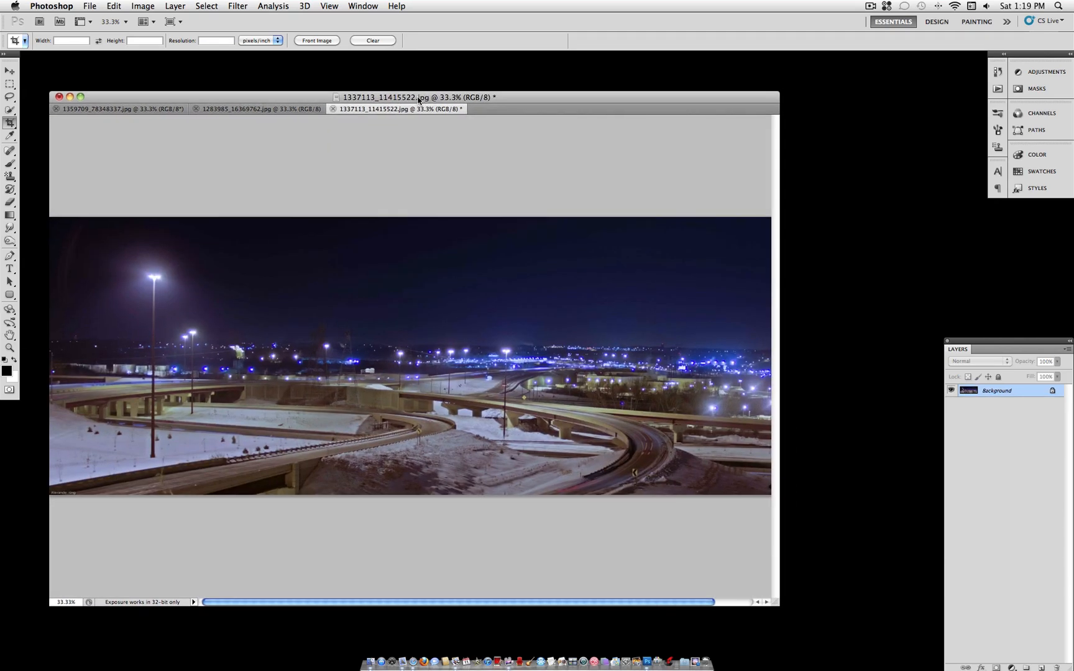
click(89, 6)
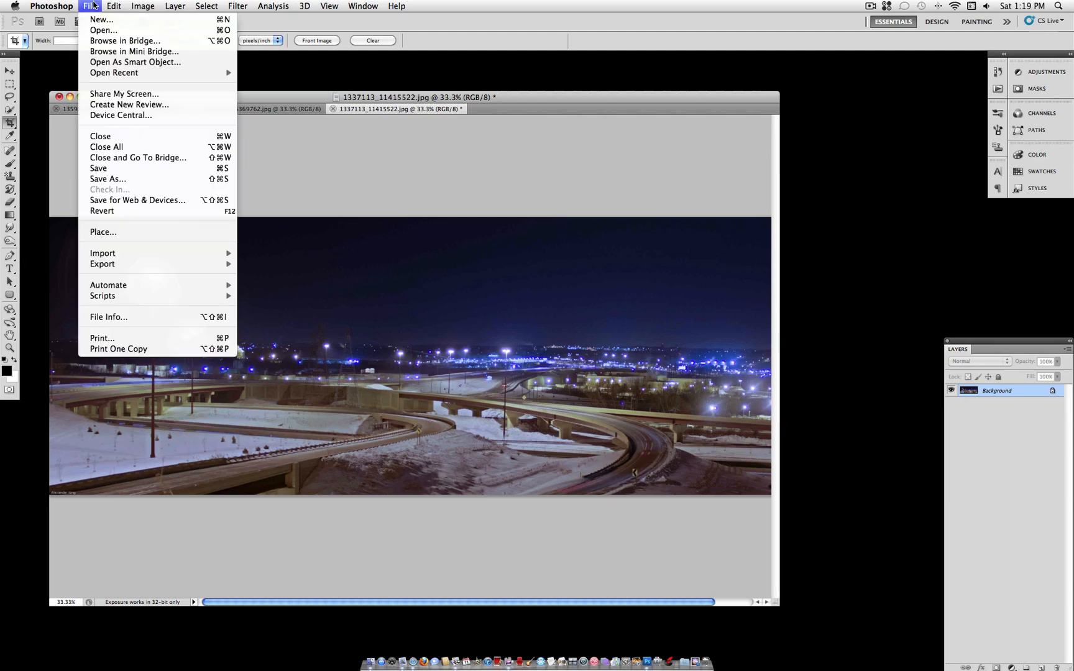
Create a new blank white document, 700 by 700 pixels at 72 ppi
click(101, 20)
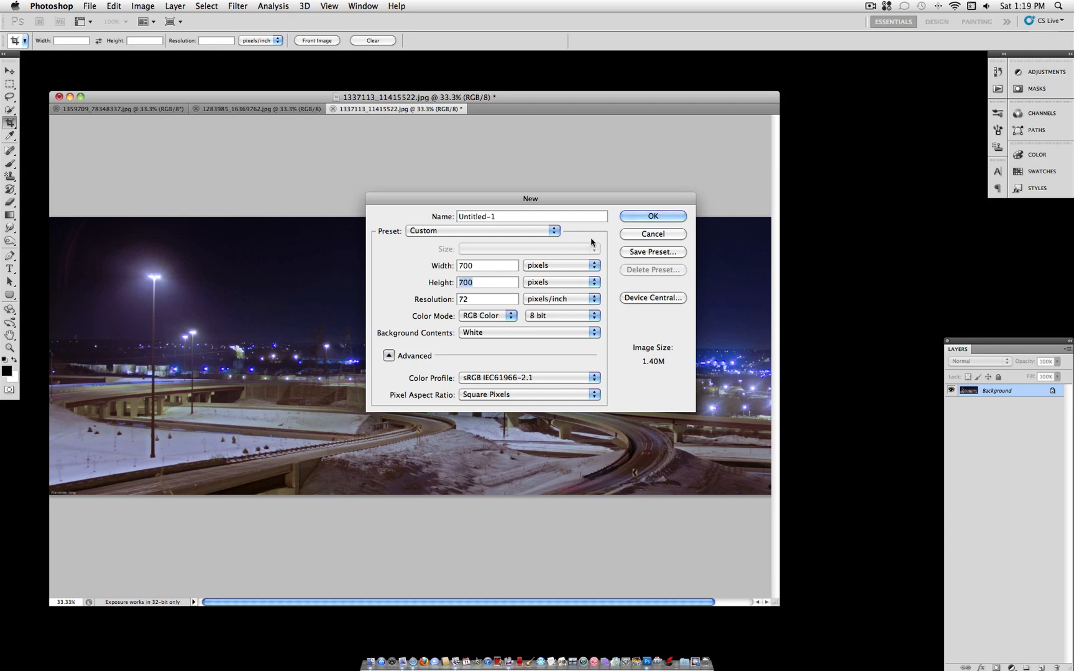
click(653, 216)
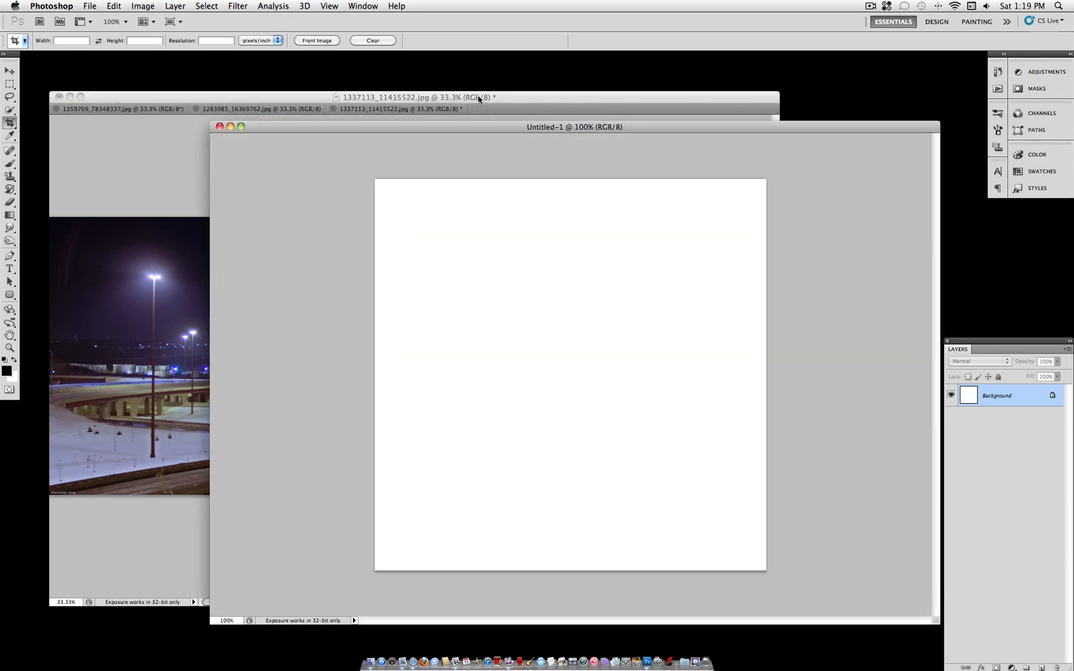
Paste the woman's face photo into Untitled-1 and scale it with Free Transform to fill the 700×700 canvas
click(393, 110)
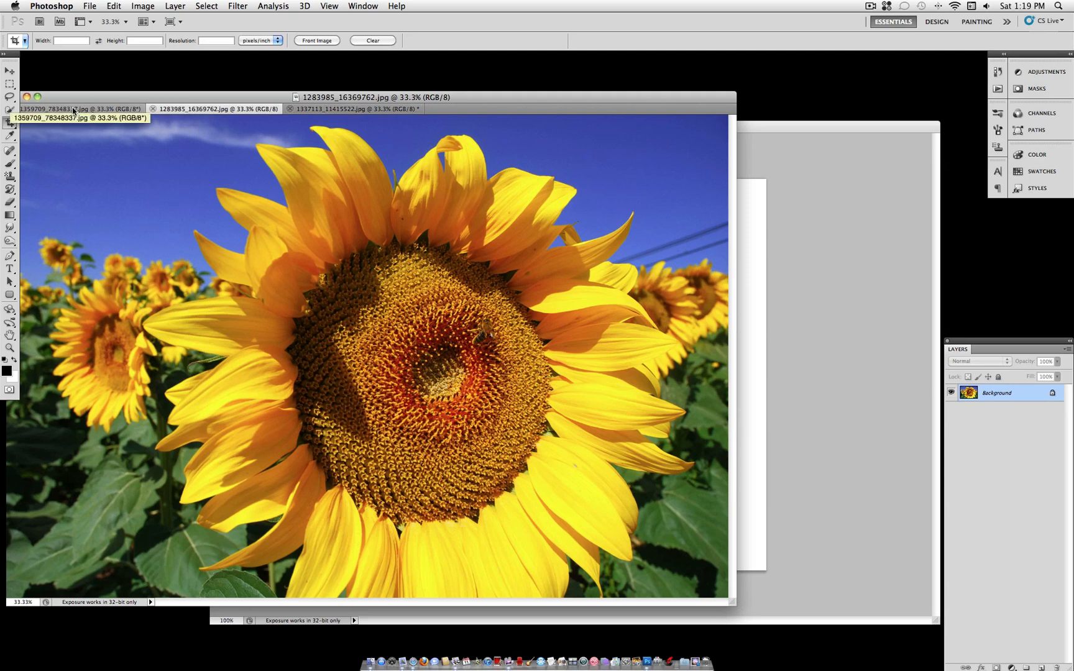
click(72, 109)
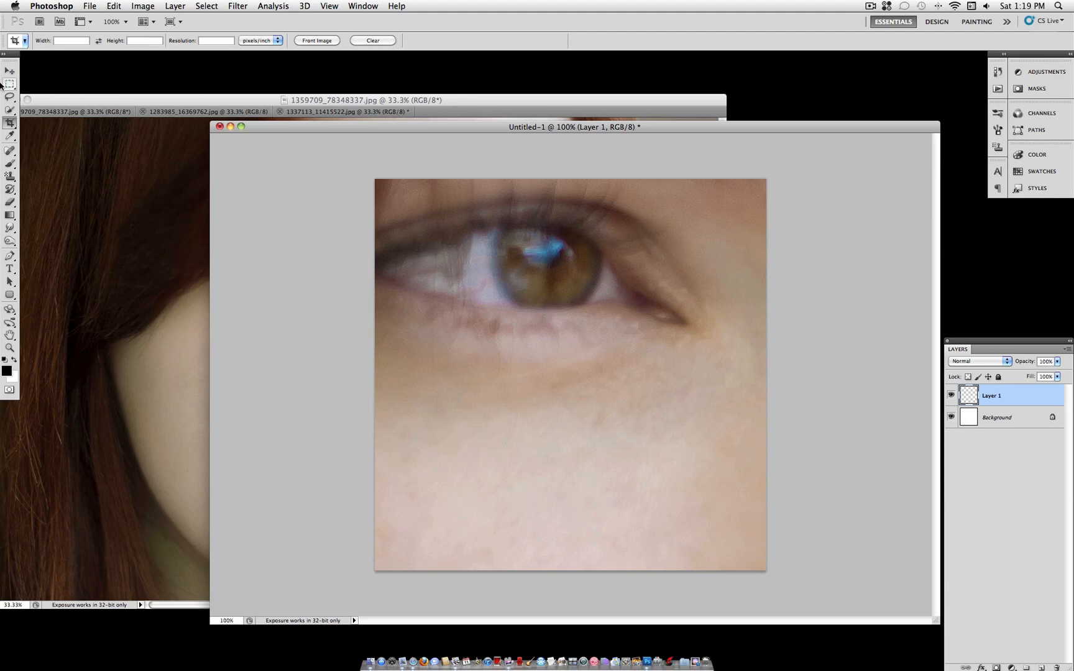
click(7, 72)
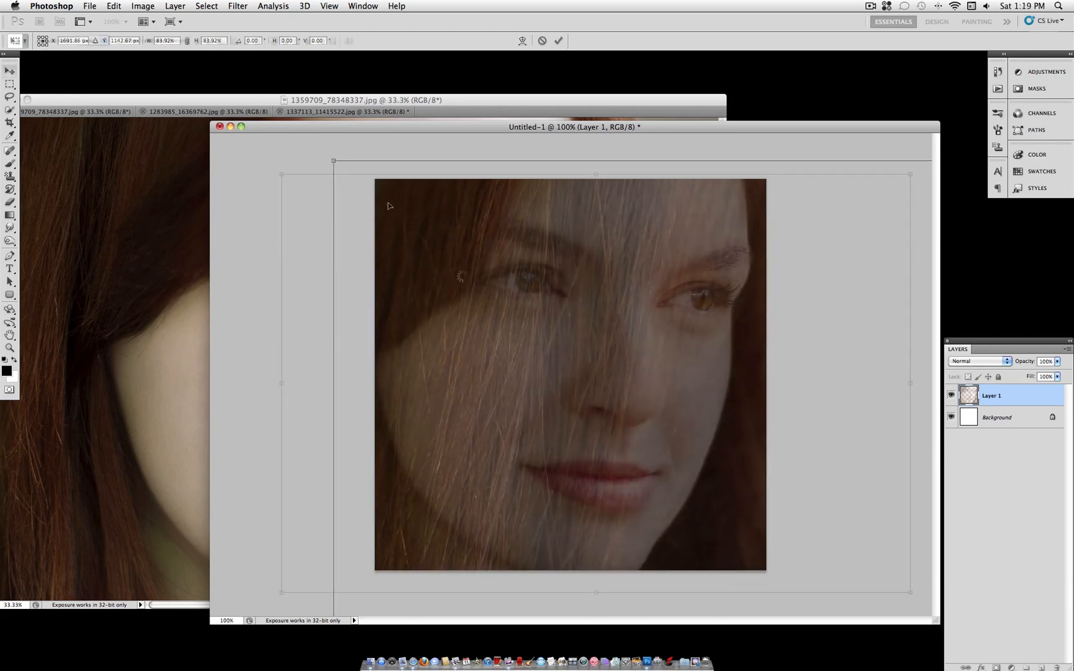
key(Return)
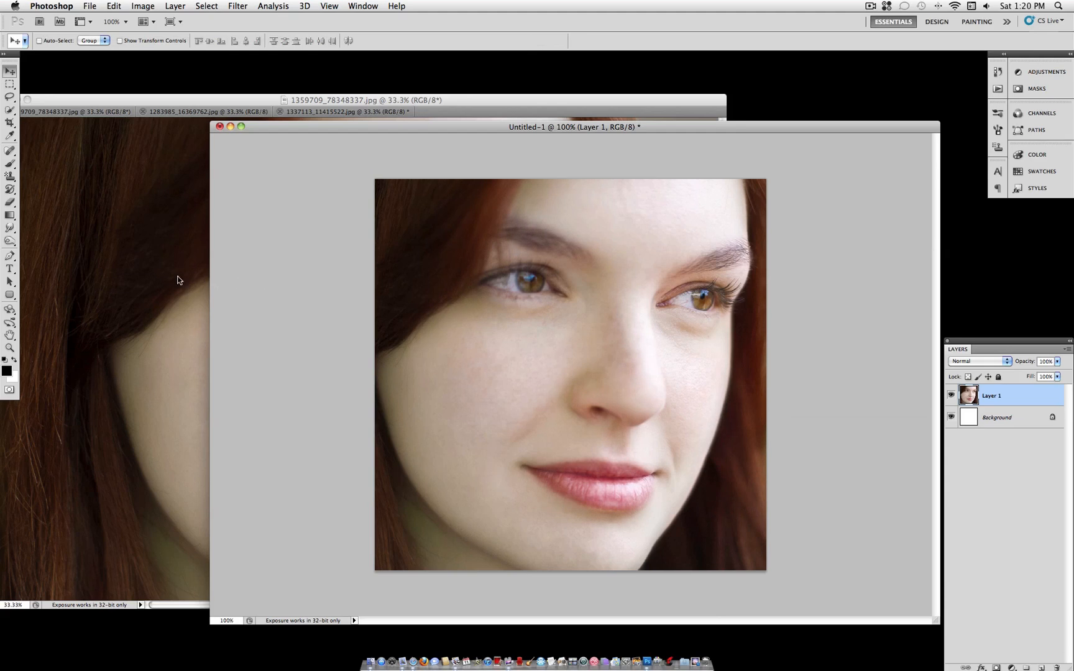
click(187, 110)
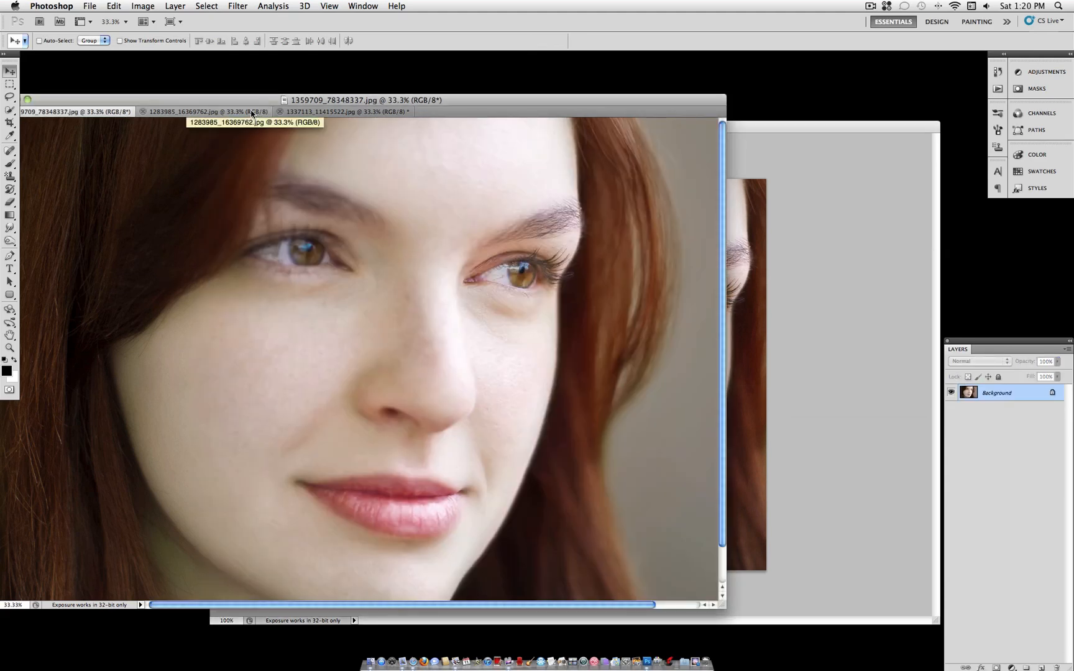
Paste the sunflower as Layer 2 and blend it with Soft Light at 78% opacity
click(205, 112)
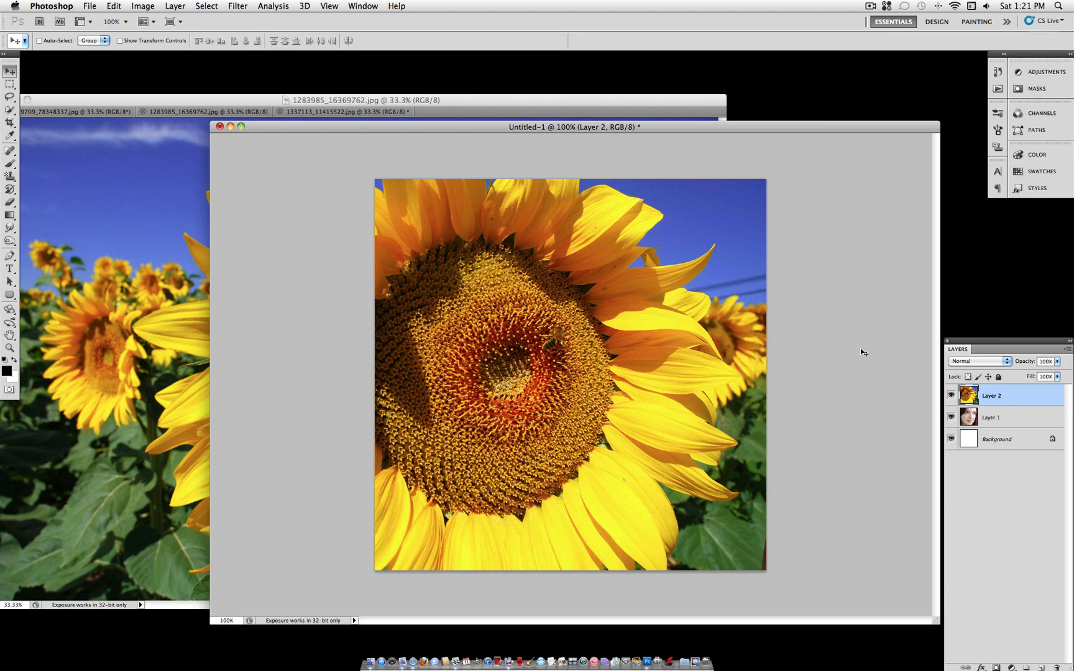
click(979, 362)
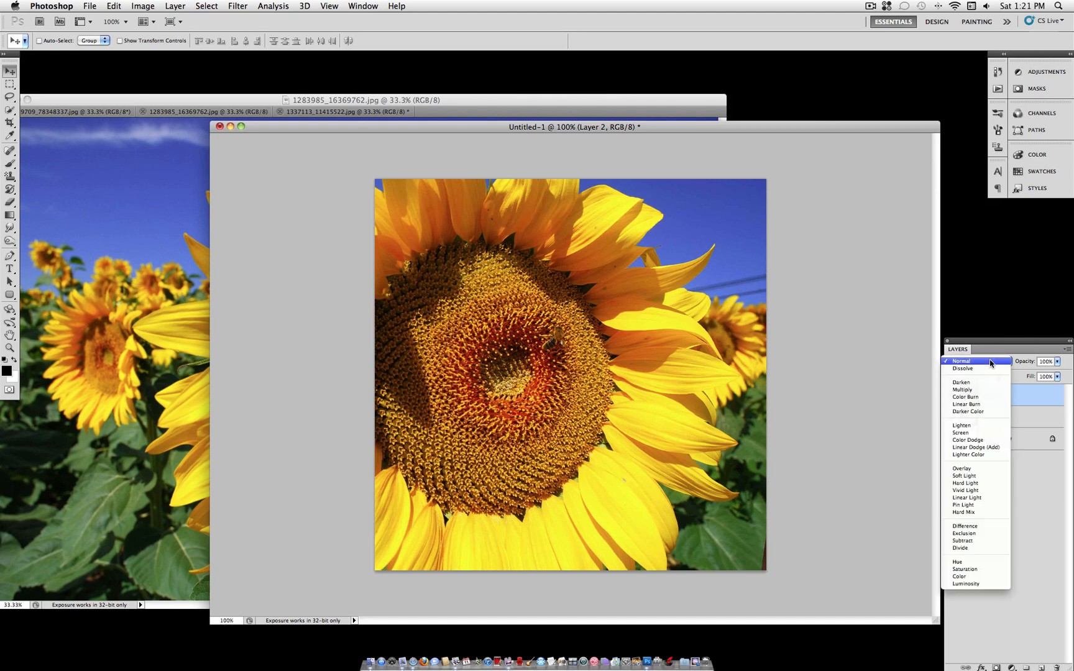
mouse_move(963, 389)
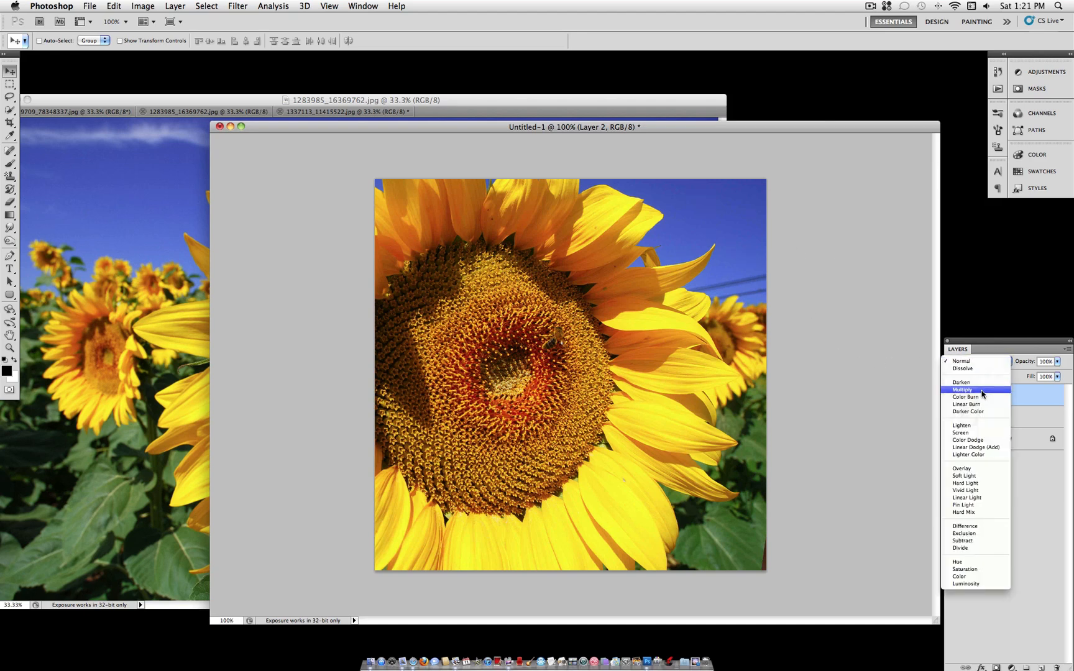
mouse_move(982, 475)
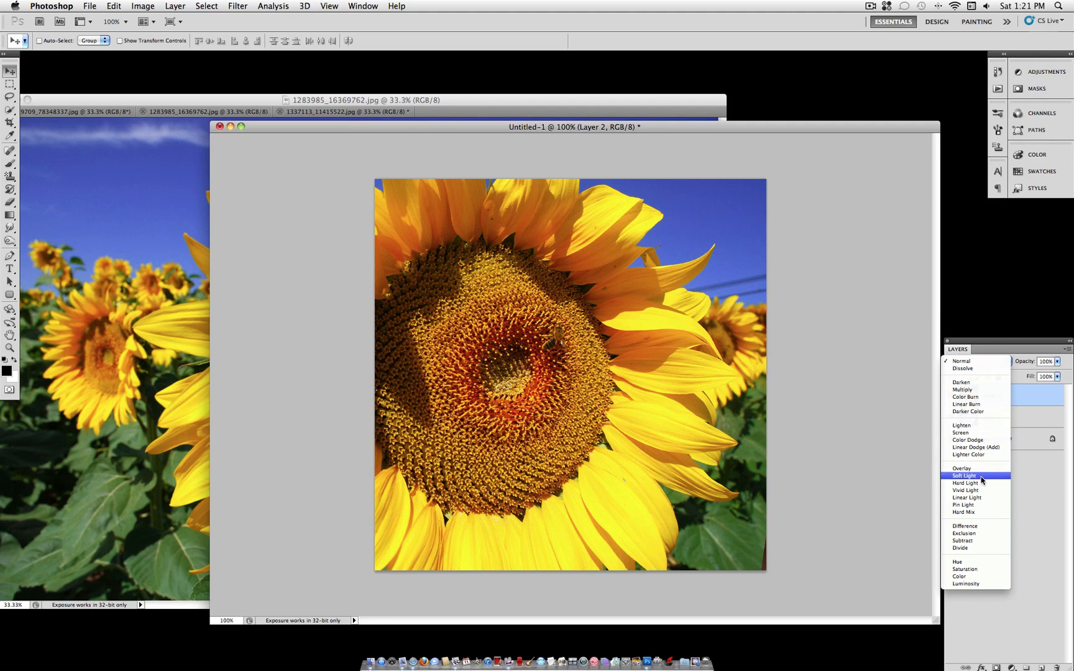
mouse_move(960, 432)
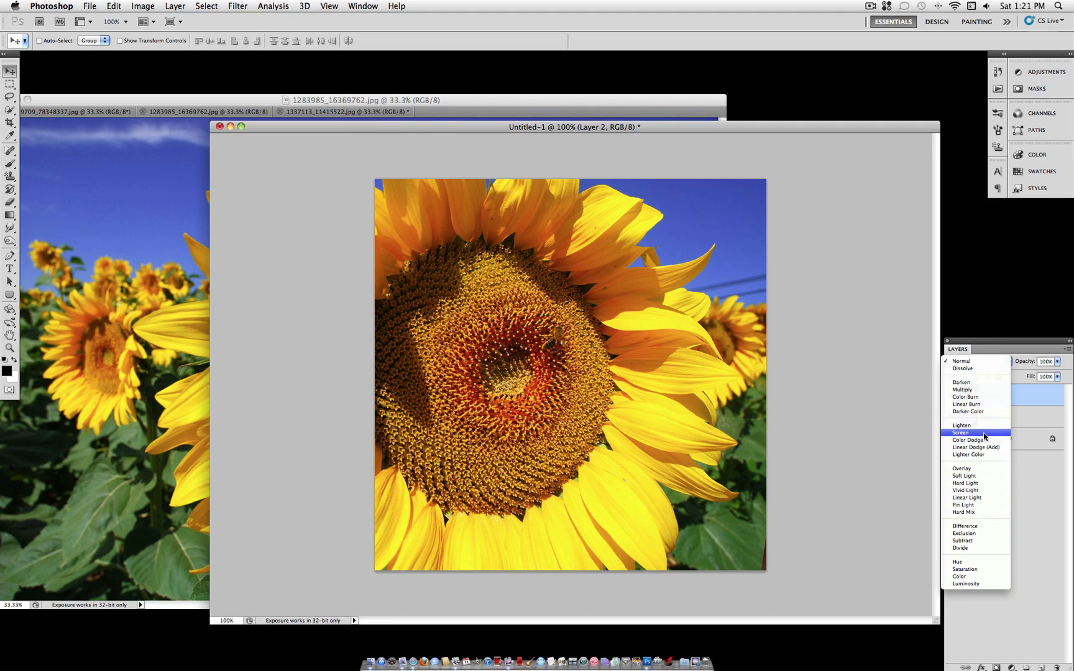
click(965, 475)
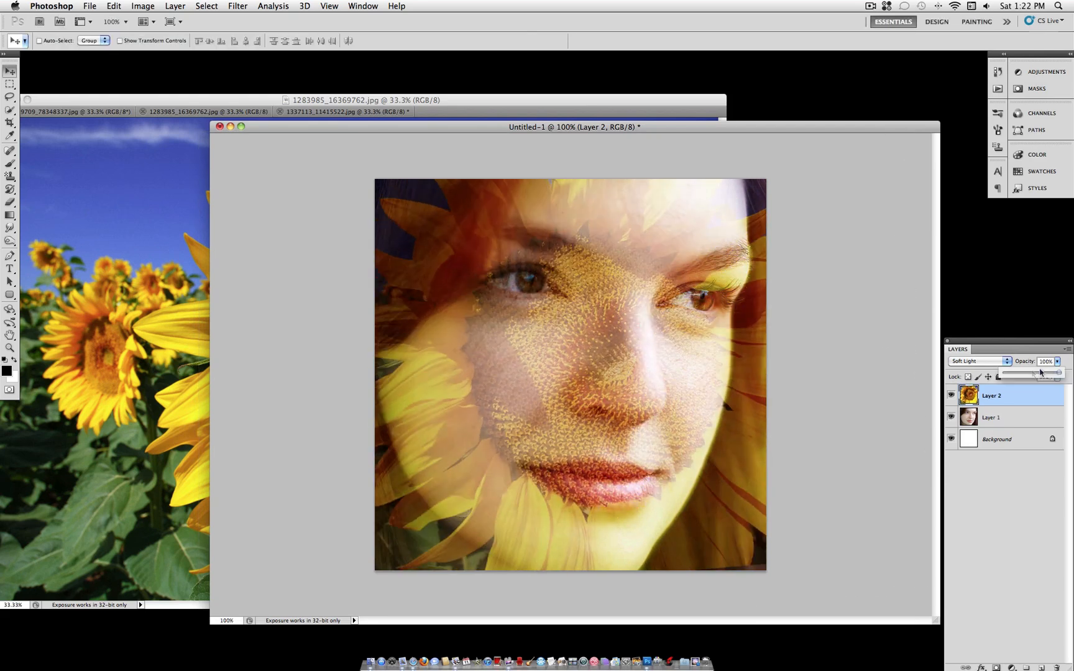
drag(1062, 373, 1028, 373)
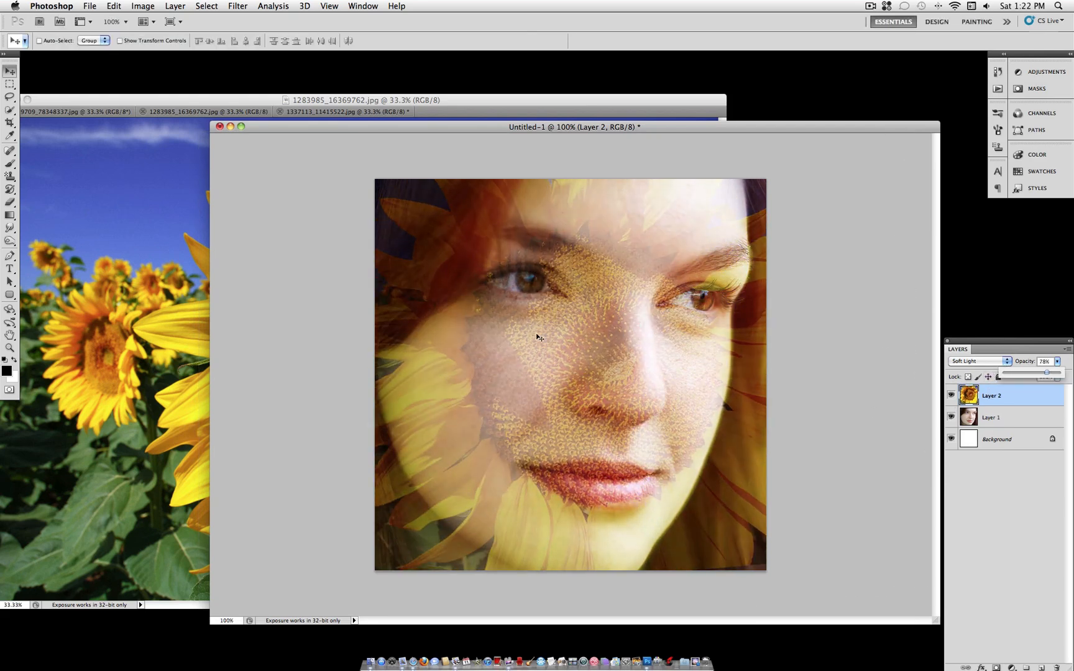
click(170, 6)
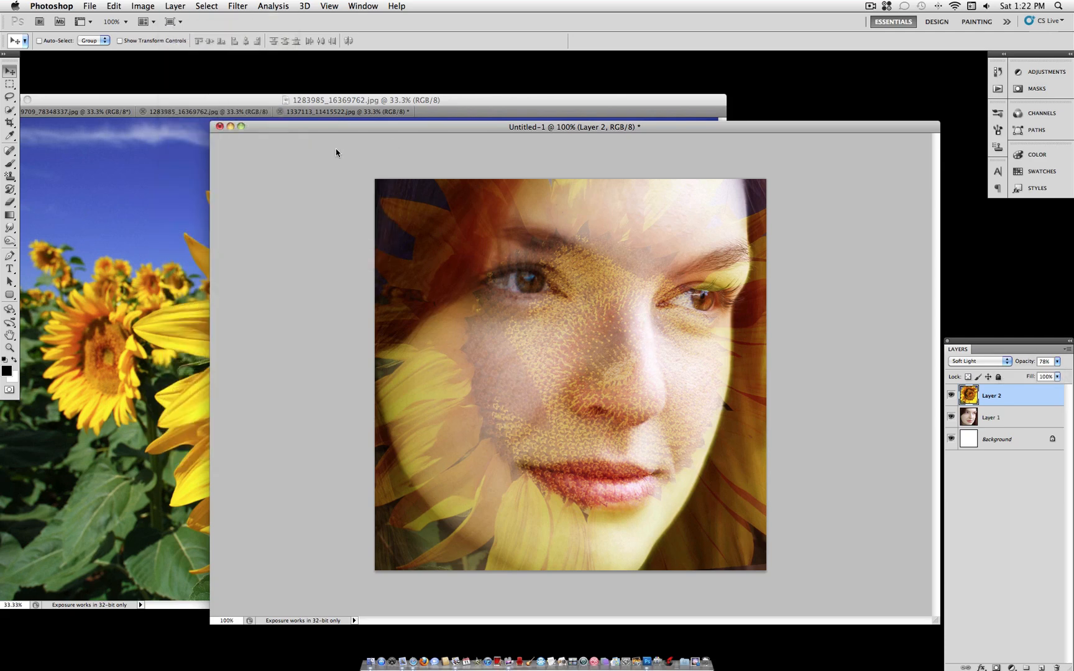
Add a layer mask to Layer 2 and paint with a large soft brush so the face shows through the sunflower
click(994, 395)
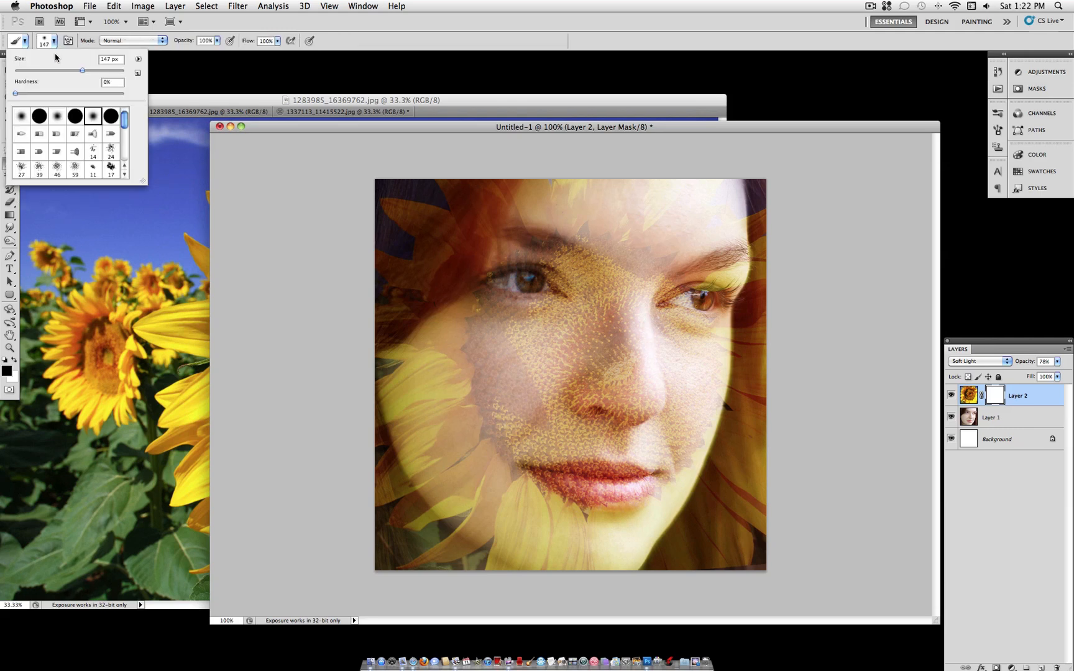
drag(83, 71, 86, 71)
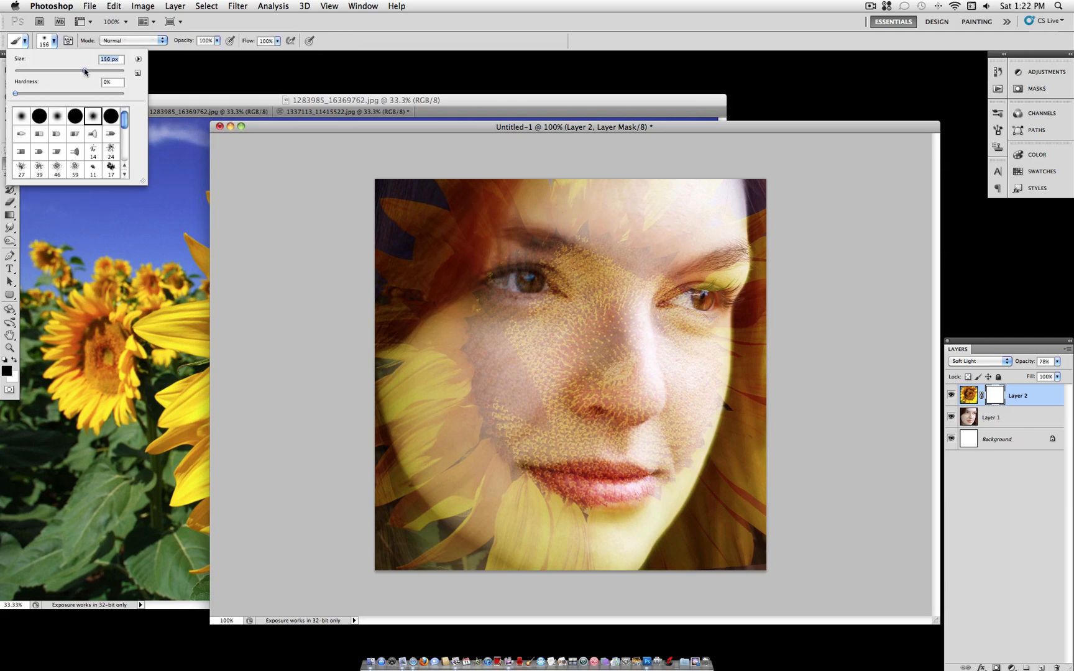
click(7, 371)
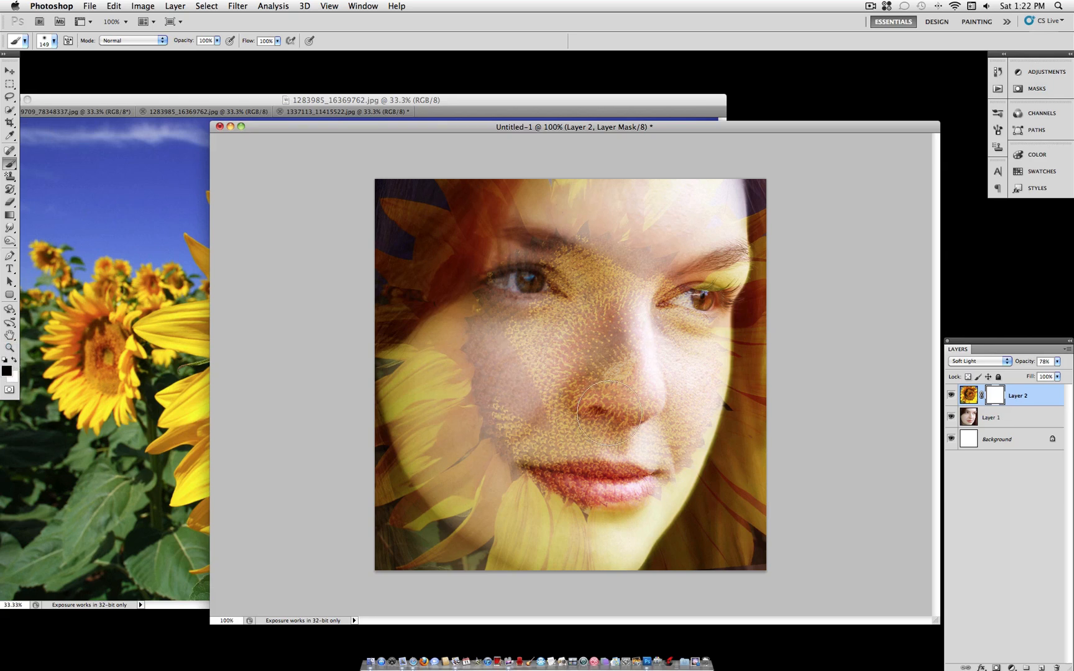
click(52, 60)
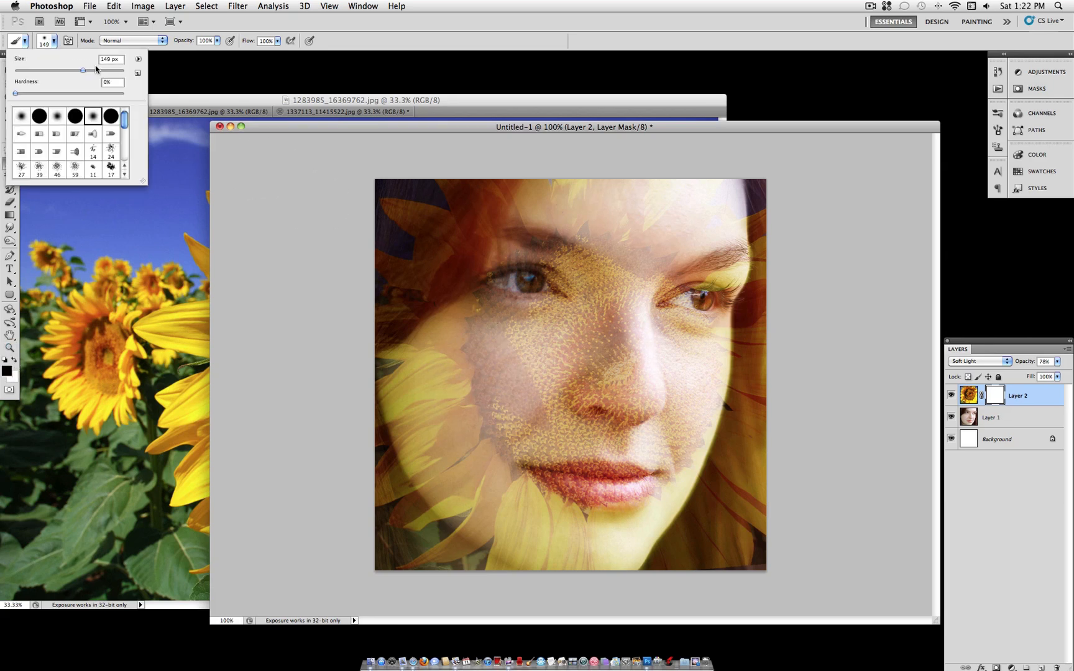
drag(82, 71, 103, 71)
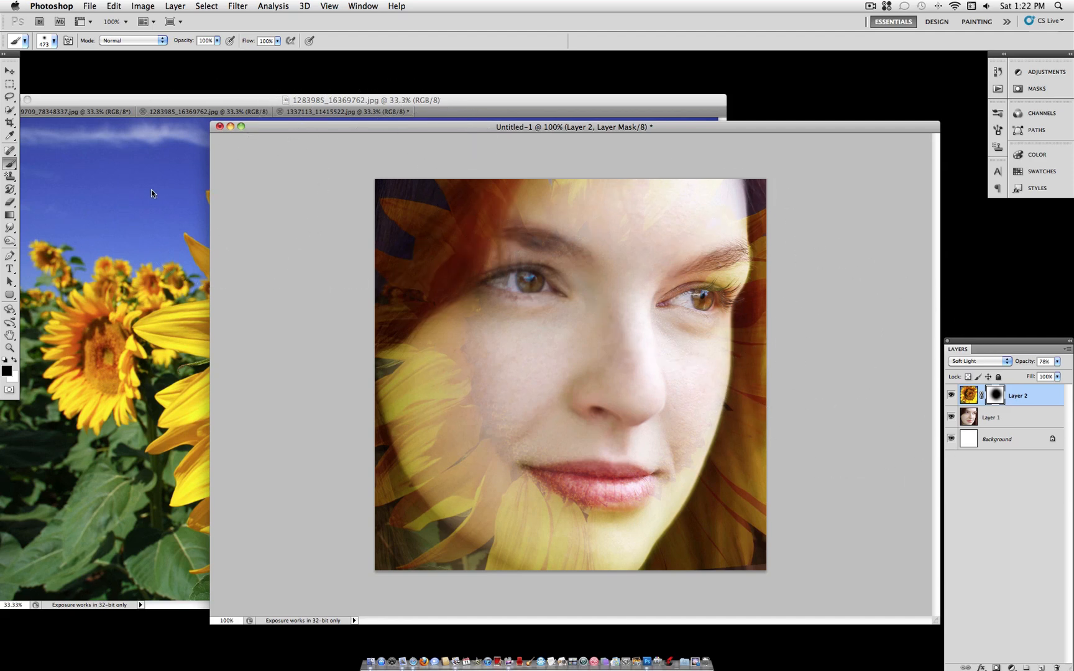
click(339, 112)
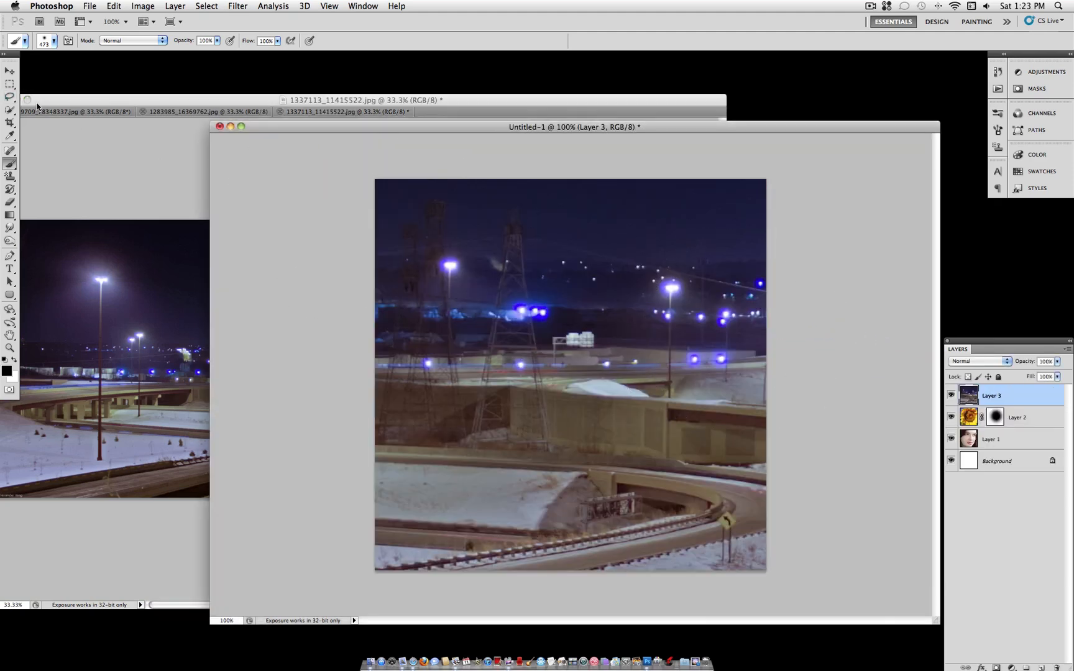
Set the night highway Layer 3 to Overlay and settle its opacity at about 42%
click(979, 362)
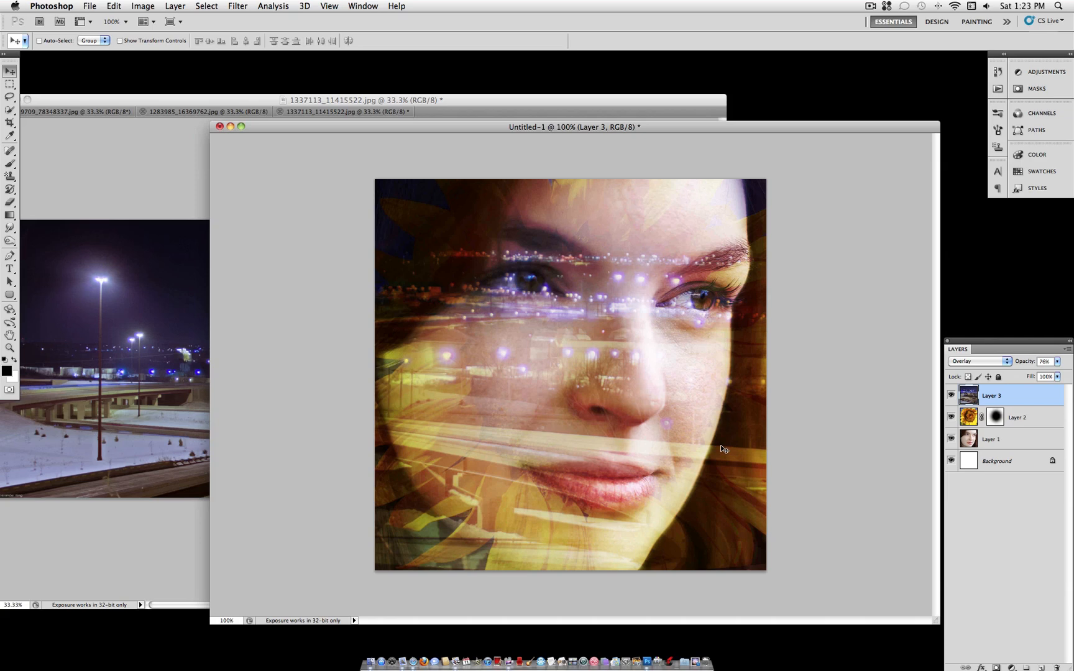
mouse_move(868, 409)
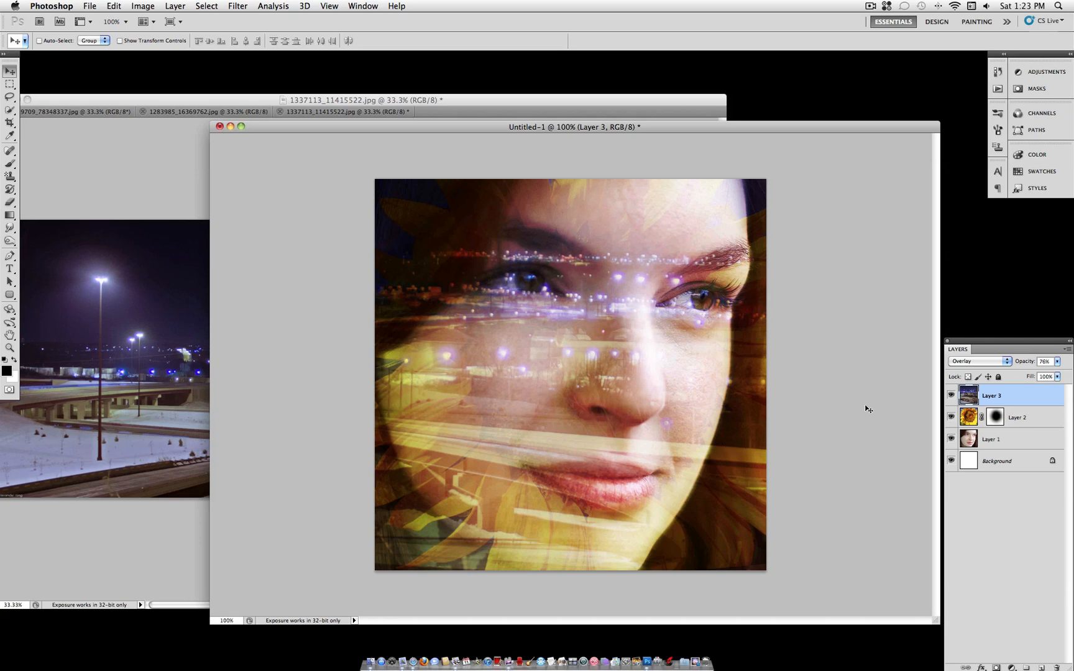
drag(1055, 373, 1028, 375)
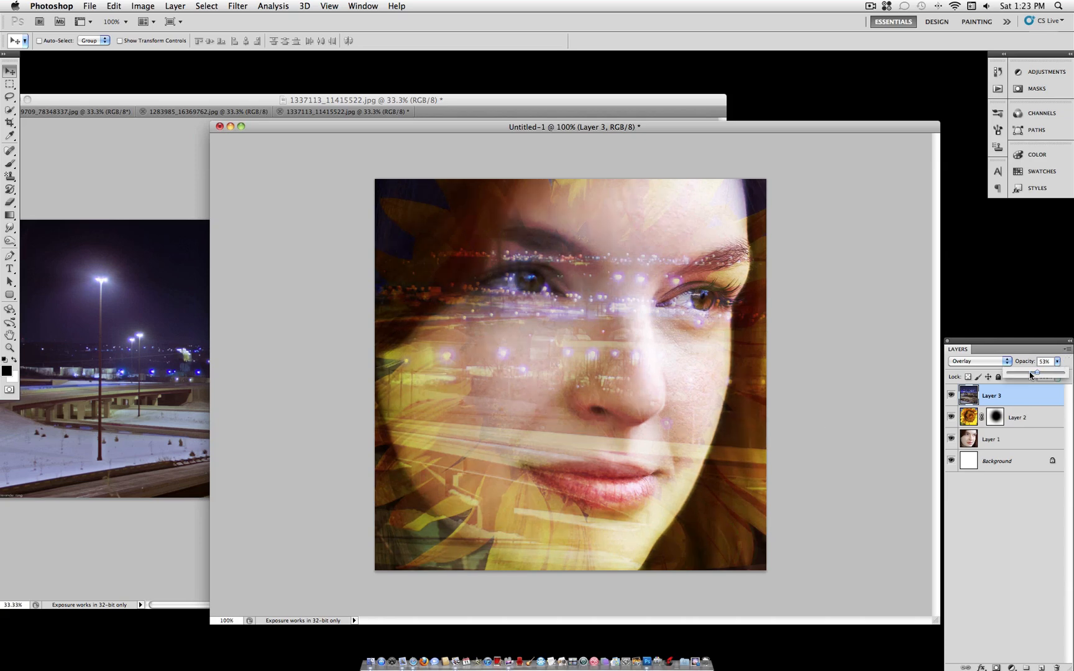
drag(1038, 374, 1030, 375)
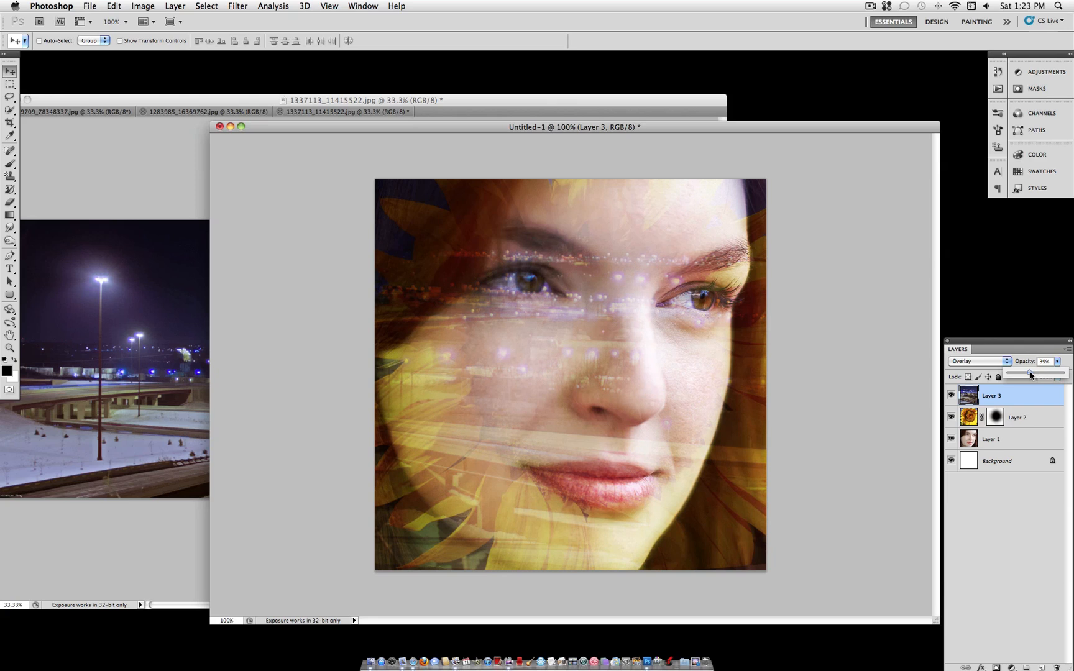
drag(1031, 376, 1026, 376)
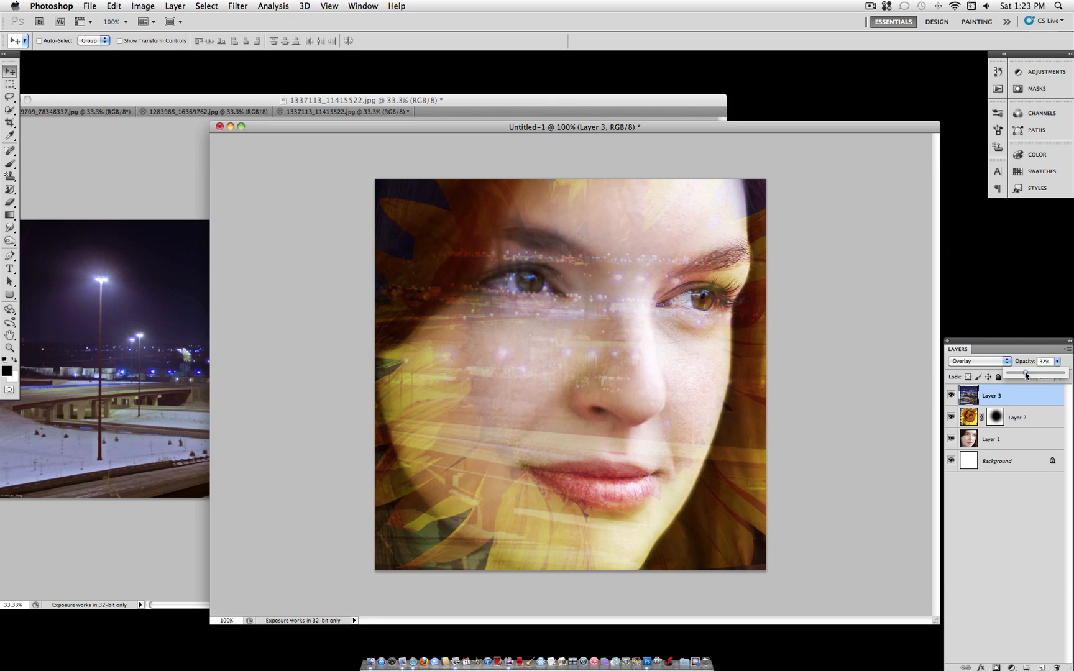
drag(1026, 372, 1028, 371)
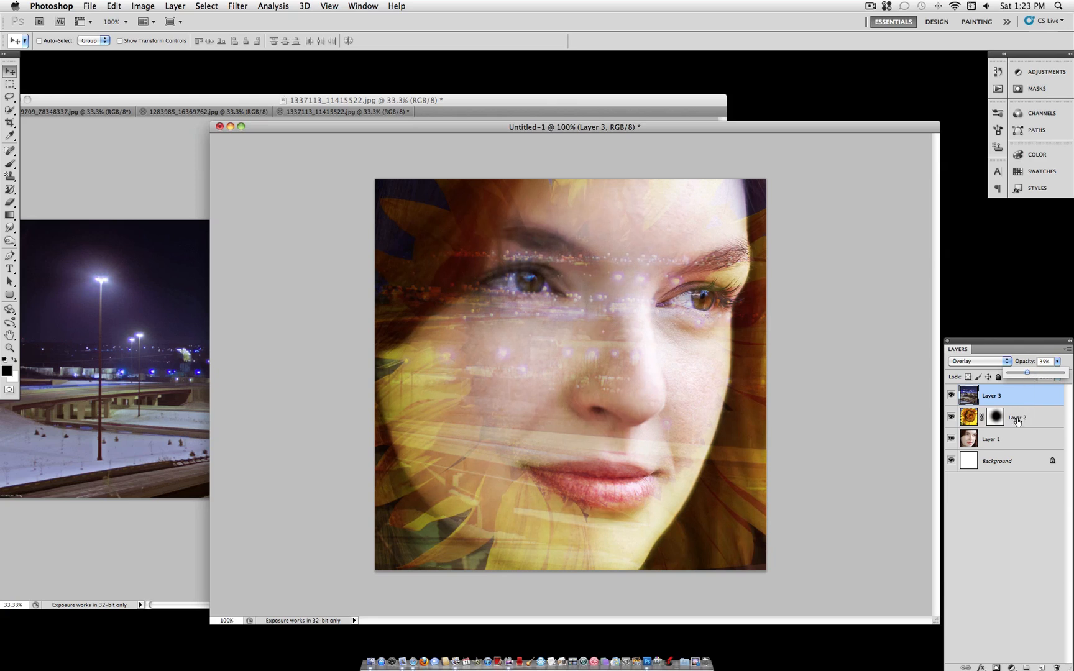
drag(1025, 372, 1030, 371)
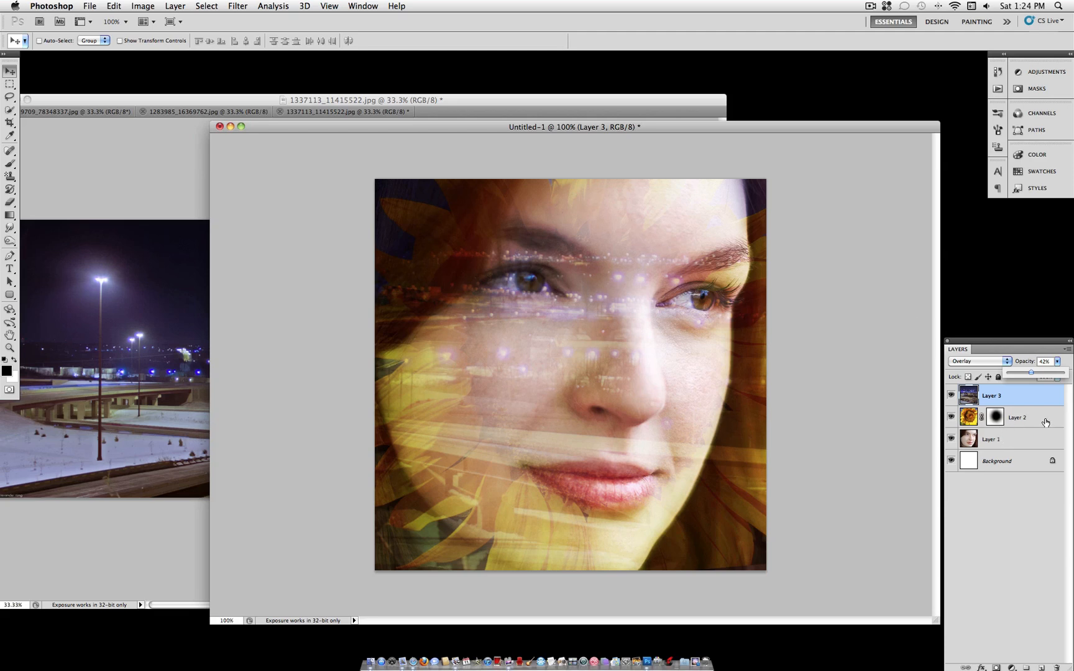
Apply a small-radius Gaussian Blur to the sunflower Layer 2, then return to Layer 3
click(993, 439)
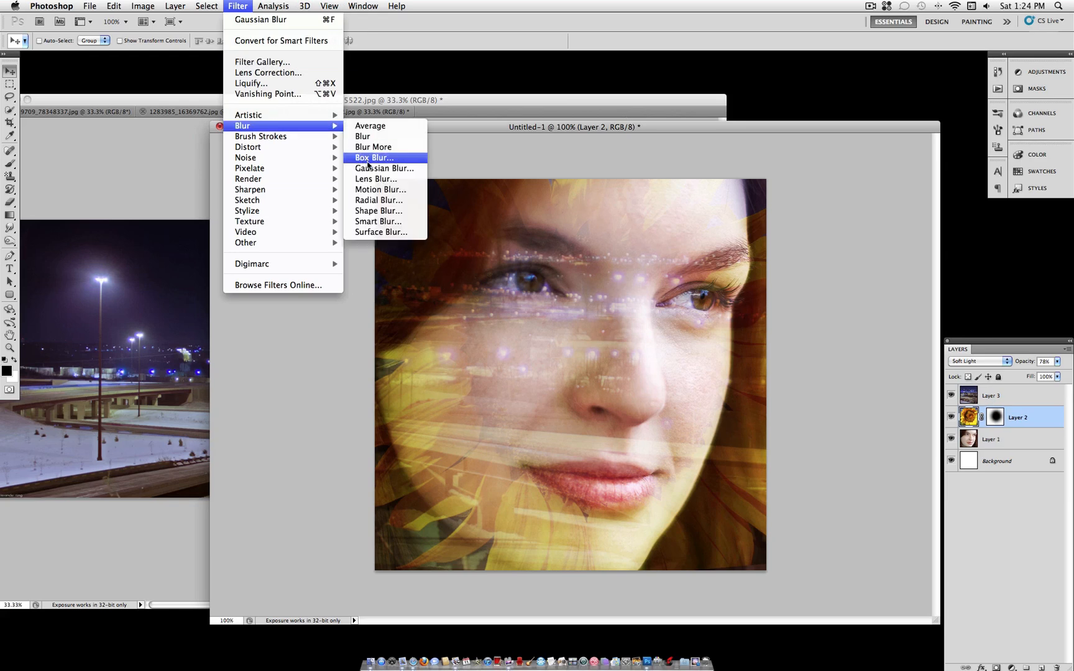
click(384, 168)
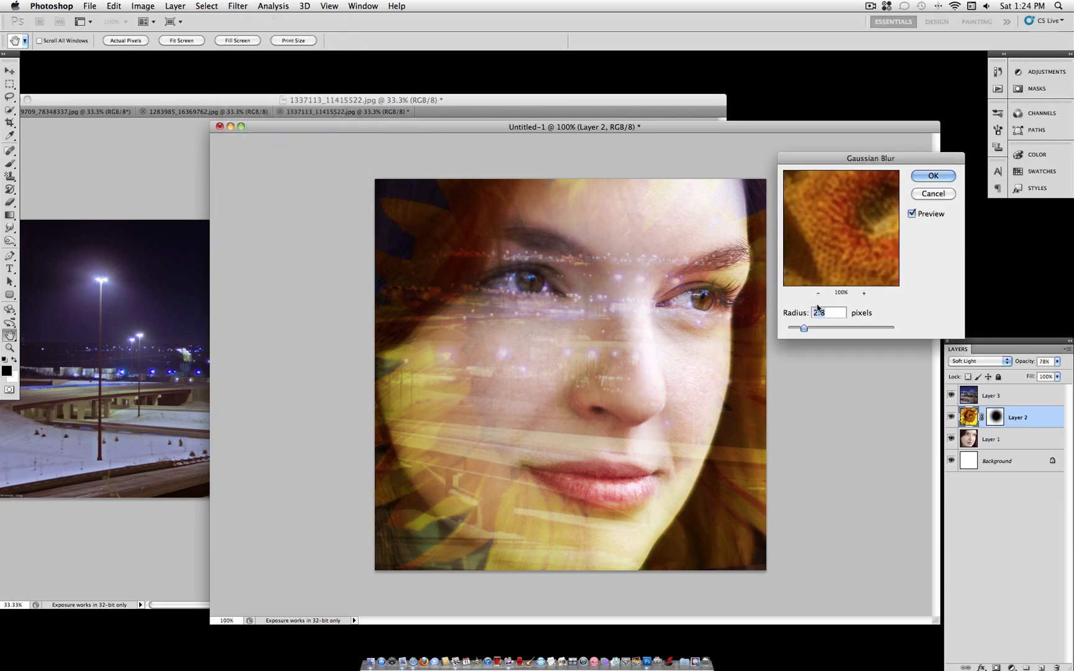
drag(804, 329, 808, 328)
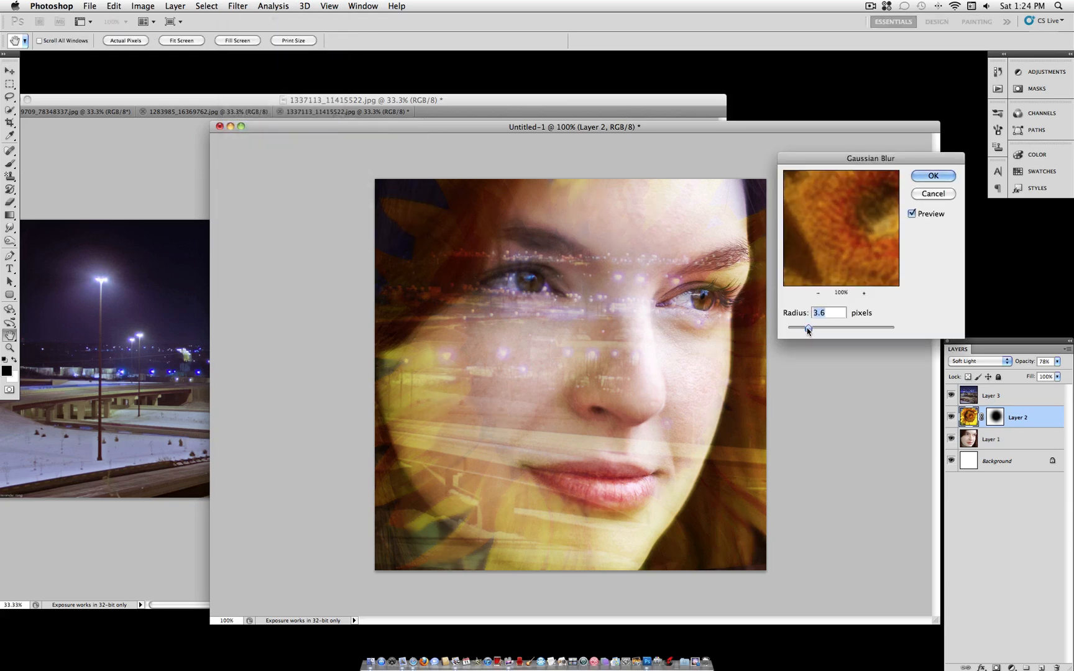
drag(808, 328, 797, 329)
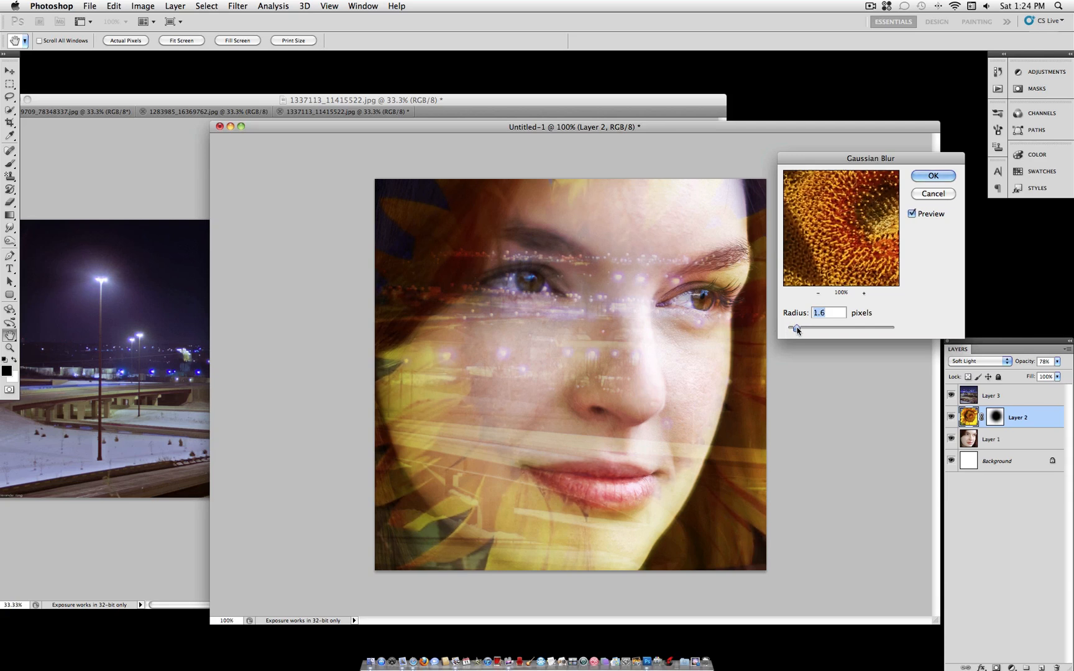
drag(795, 328, 799, 329)
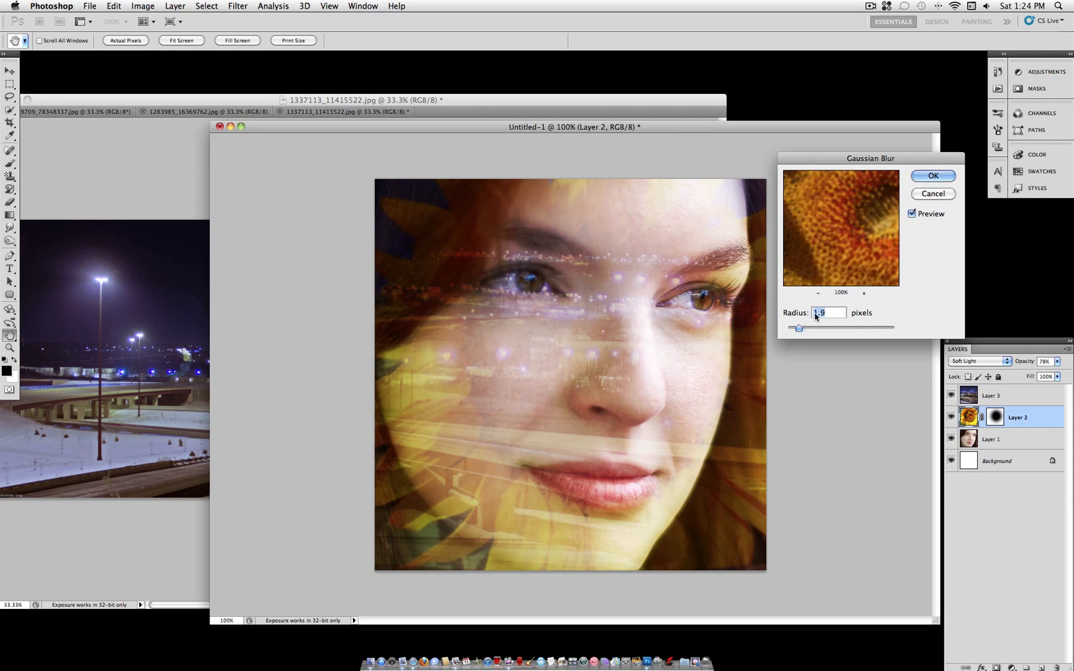
click(933, 177)
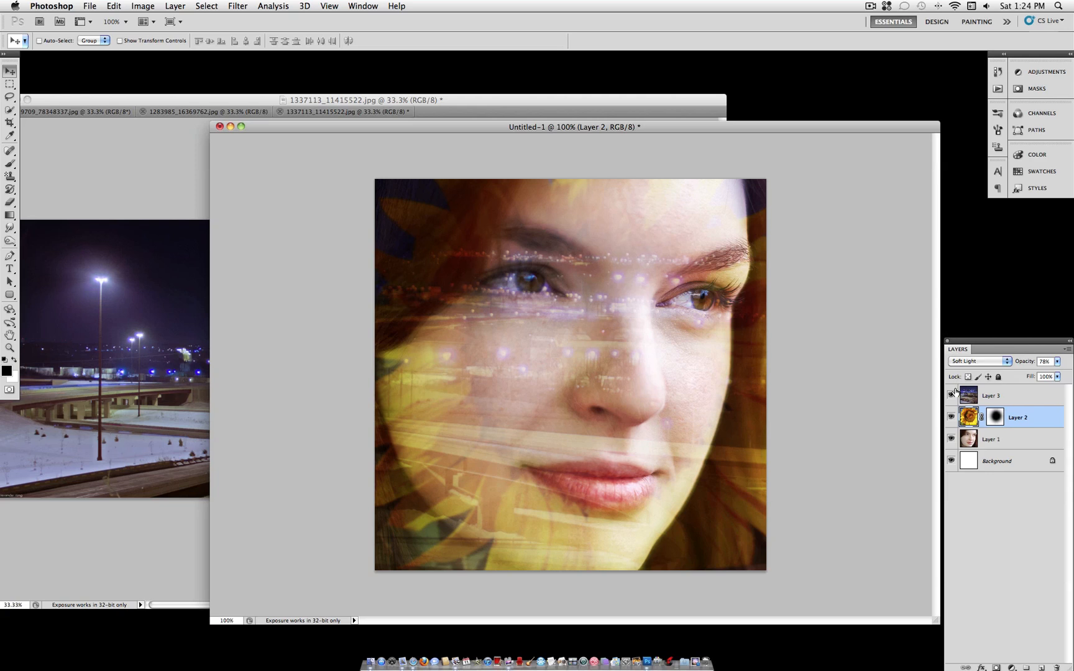
click(1002, 395)
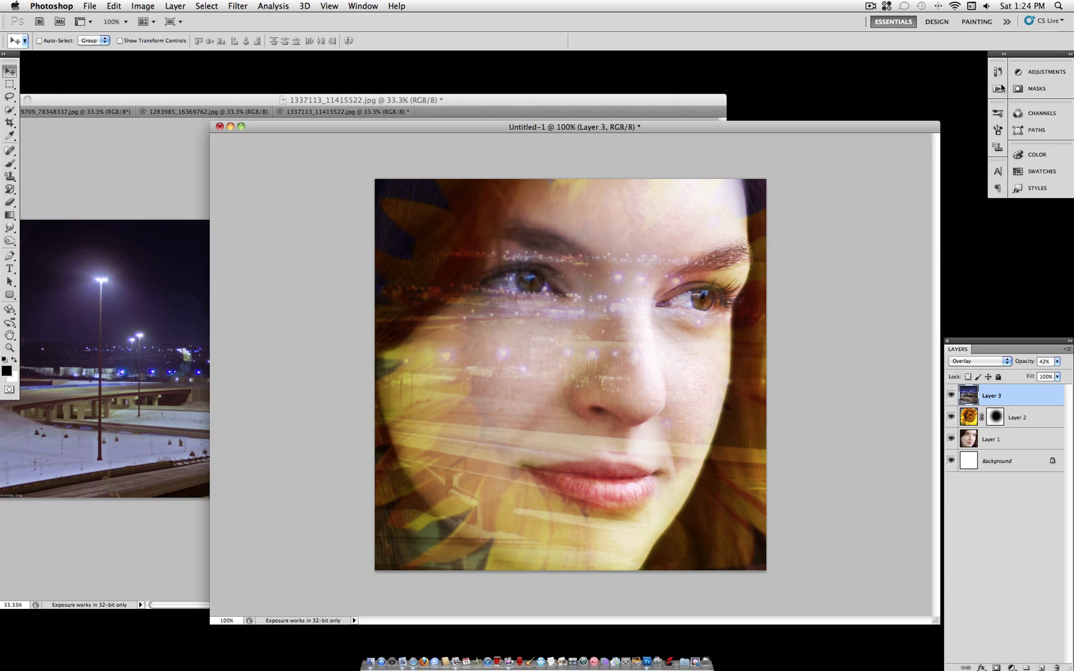
drag(574, 127, 511, 111)
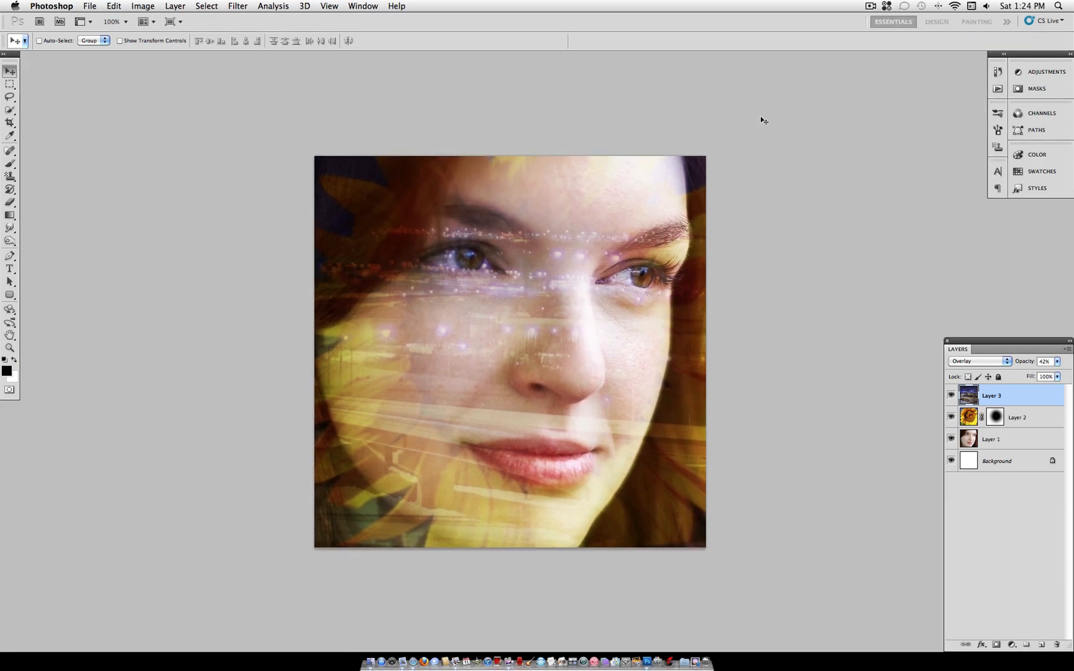
mouse_move(998, 86)
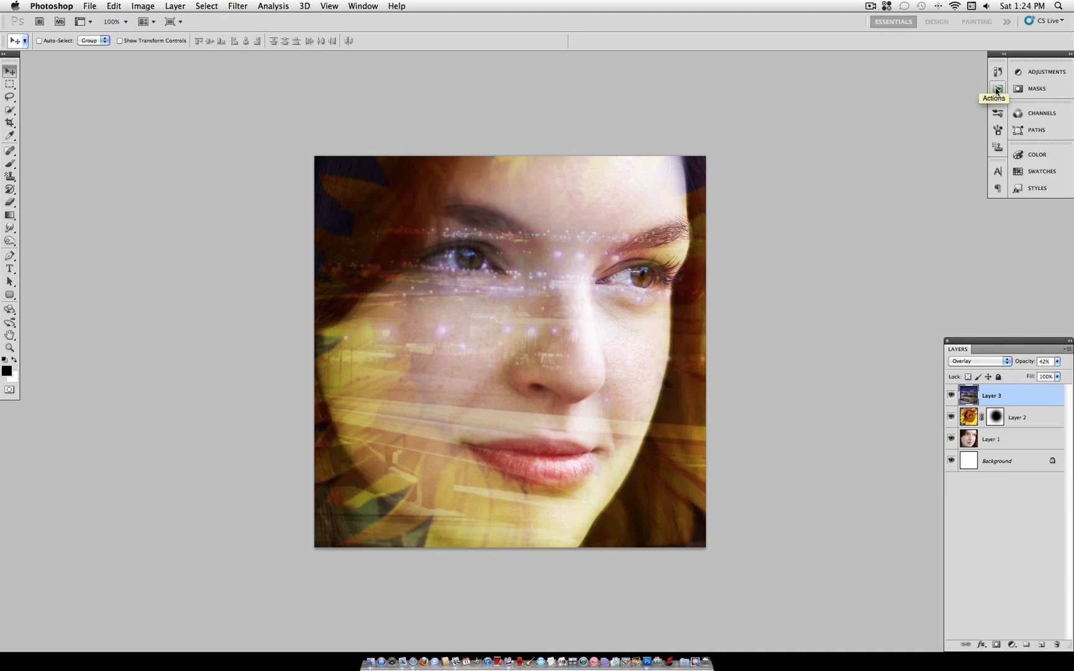
mouse_move(360, 2)
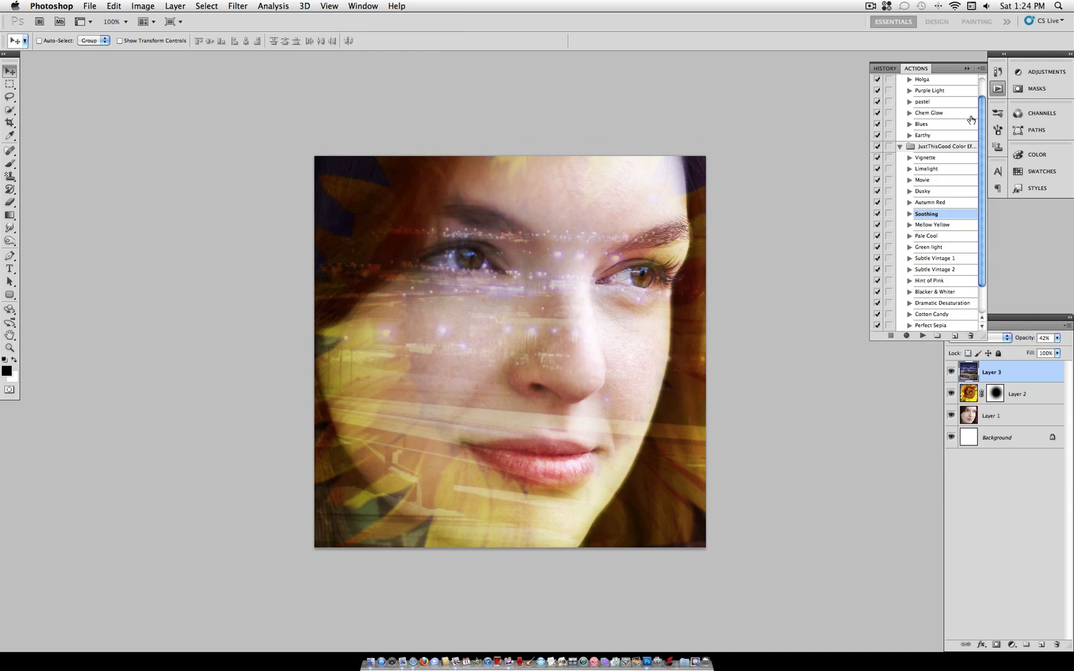
Run the Soothing action from the JustThisGood Color Effects set for a muted grade with dark vignette
scroll(down, 3)
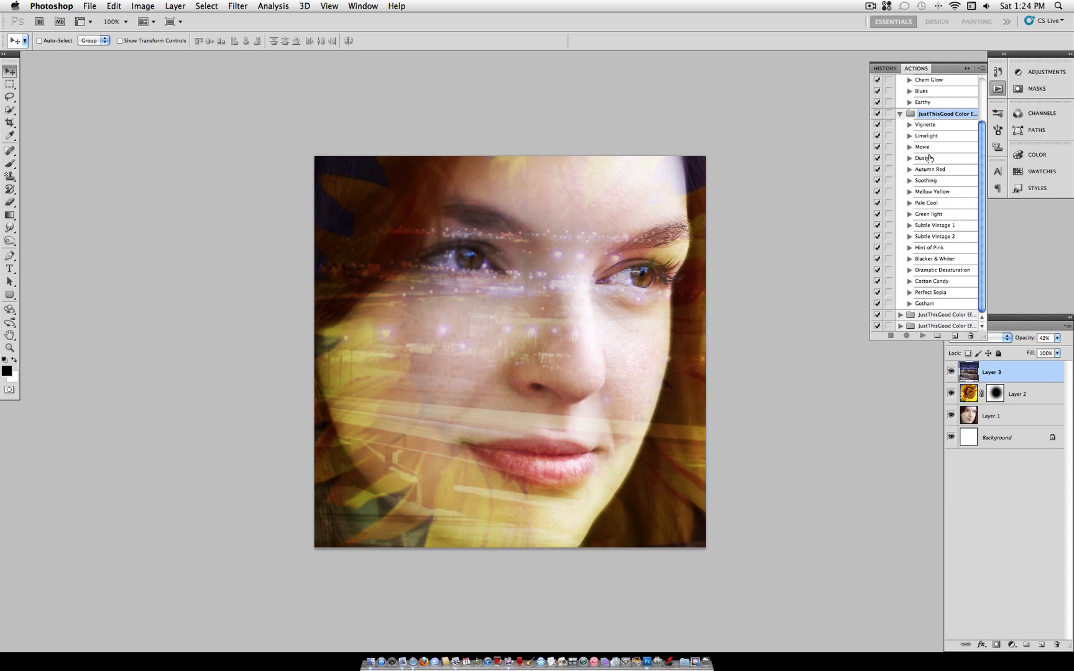
click(925, 124)
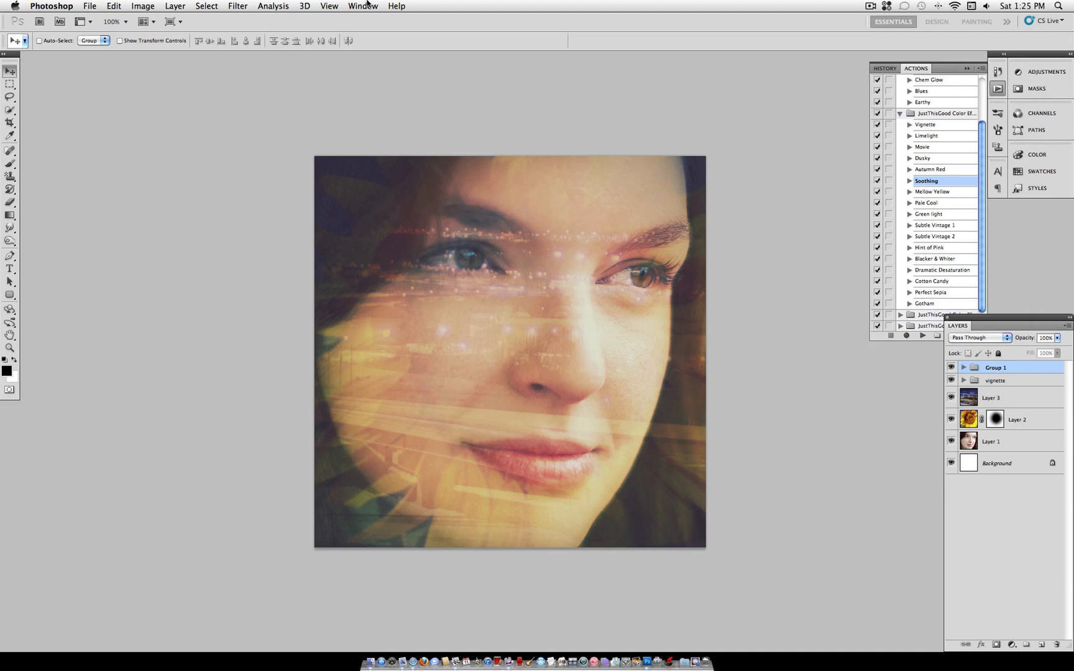
On a new layer, stroke the full-canvas selection with a 20 px black border located Inside
click(180, 6)
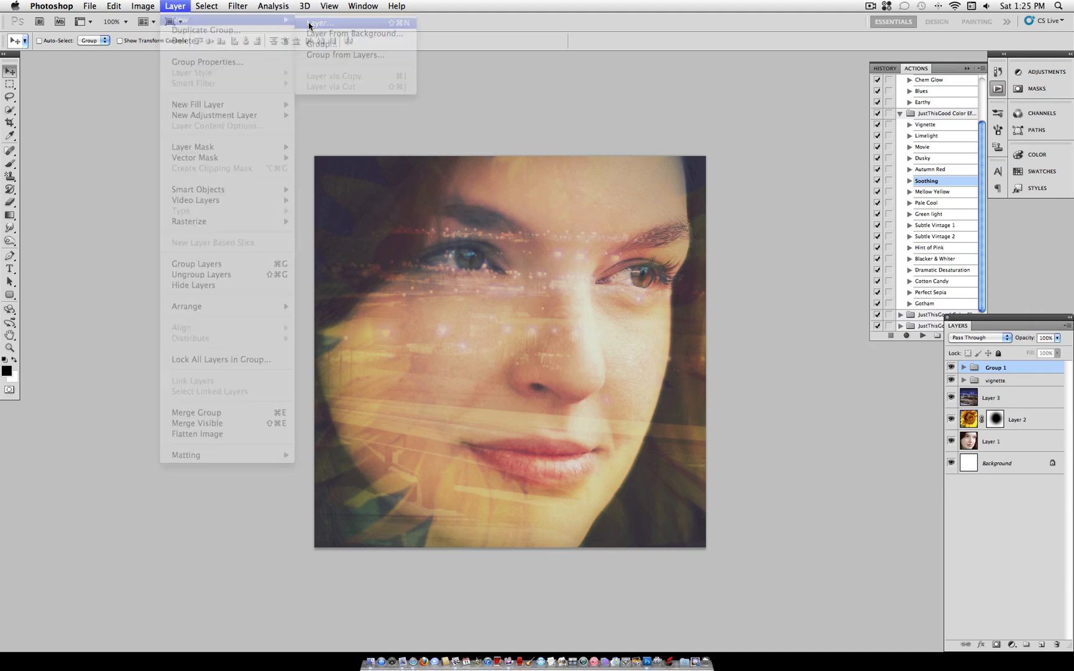
click(324, 23)
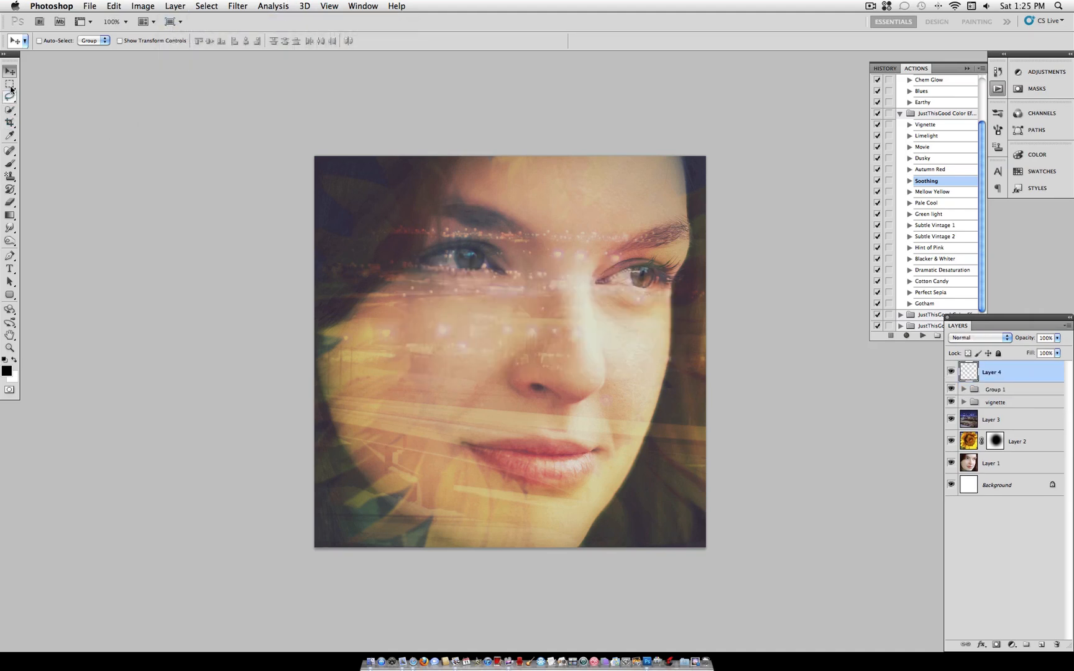
click(7, 82)
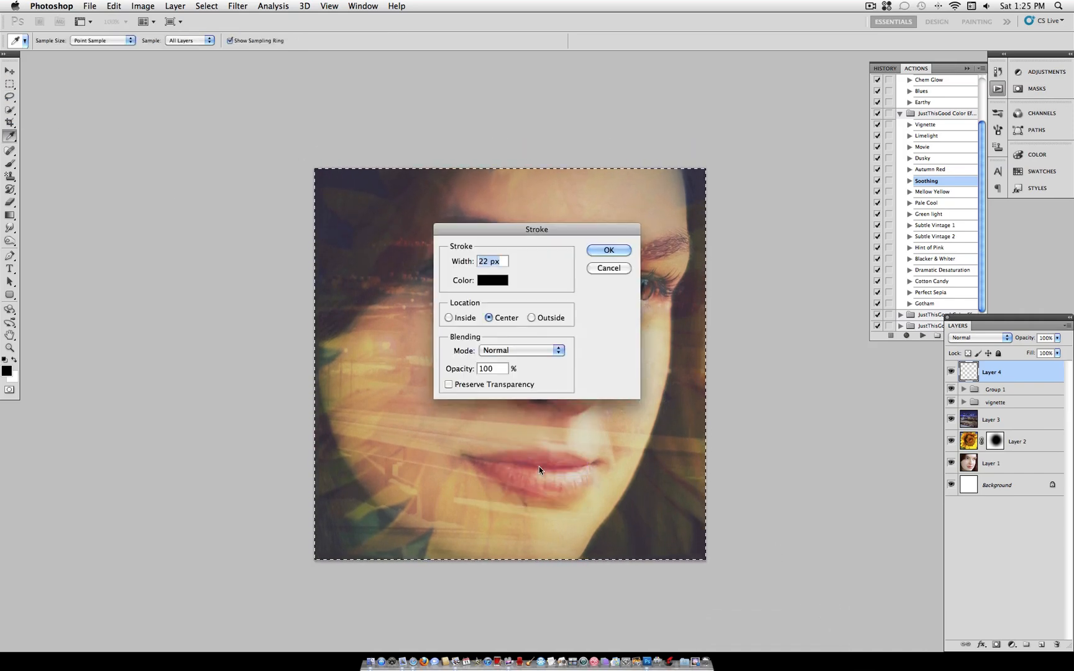
click(449, 318)
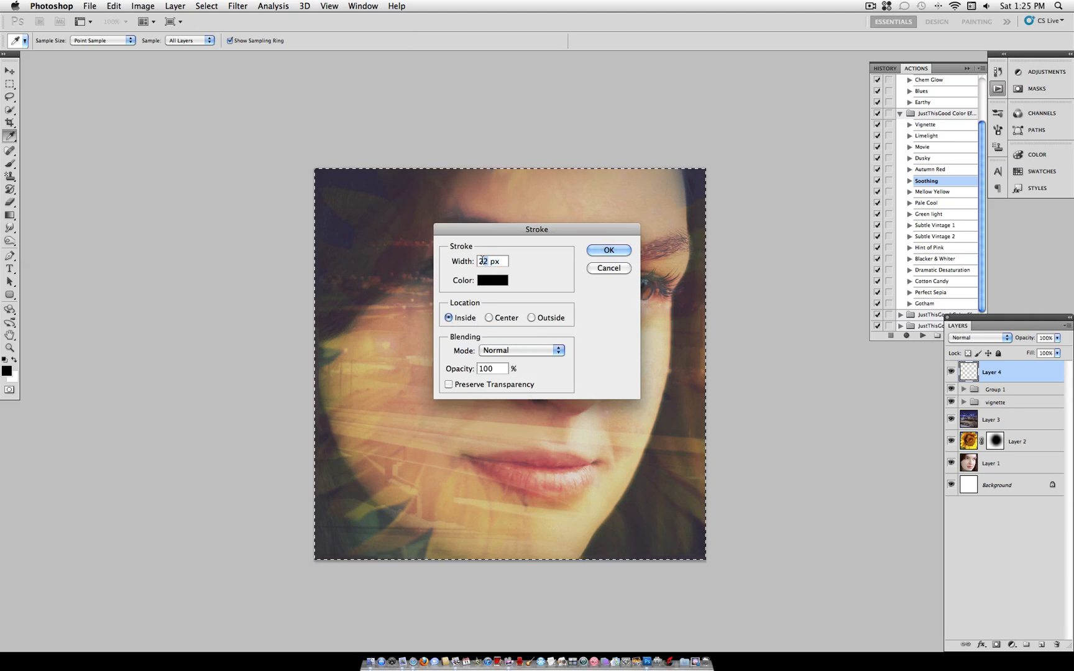
text(20)
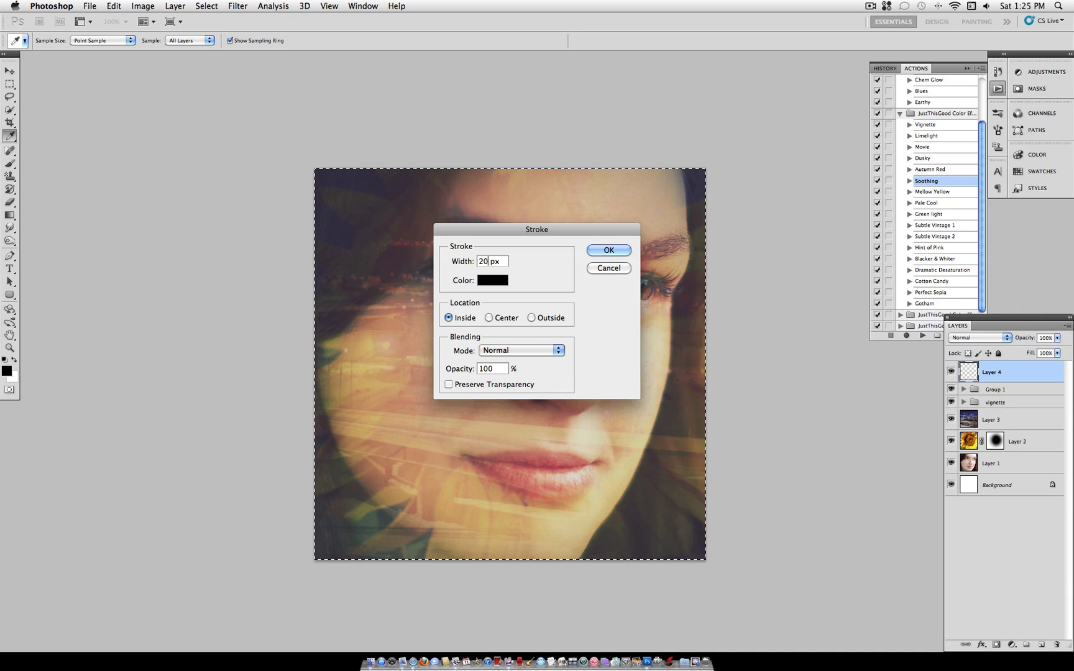
click(609, 250)
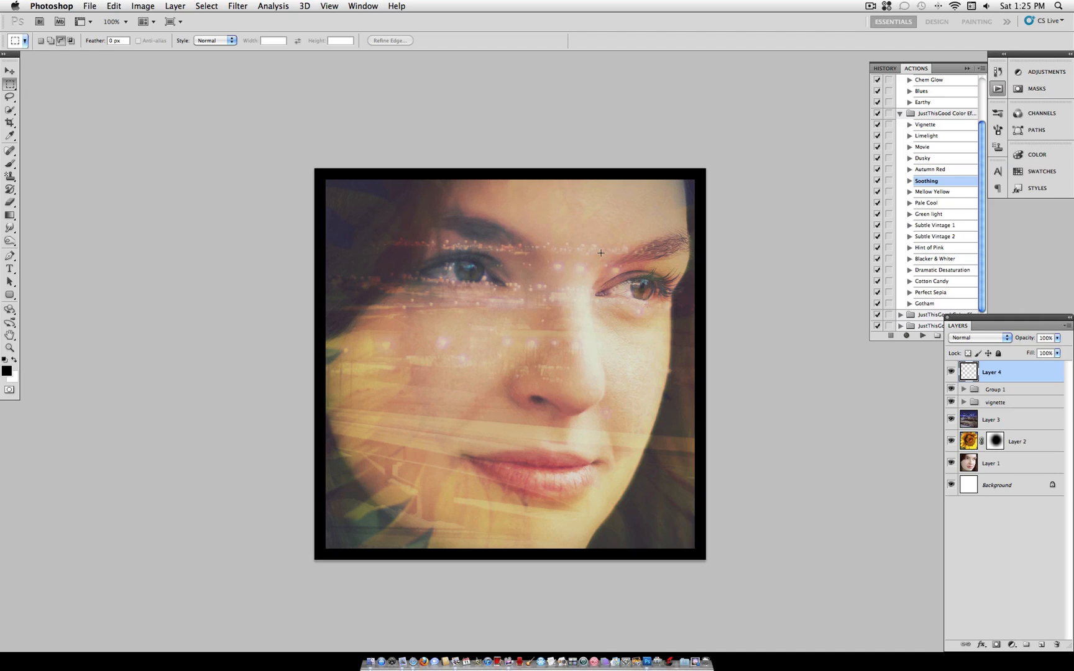
mouse_move(659, 261)
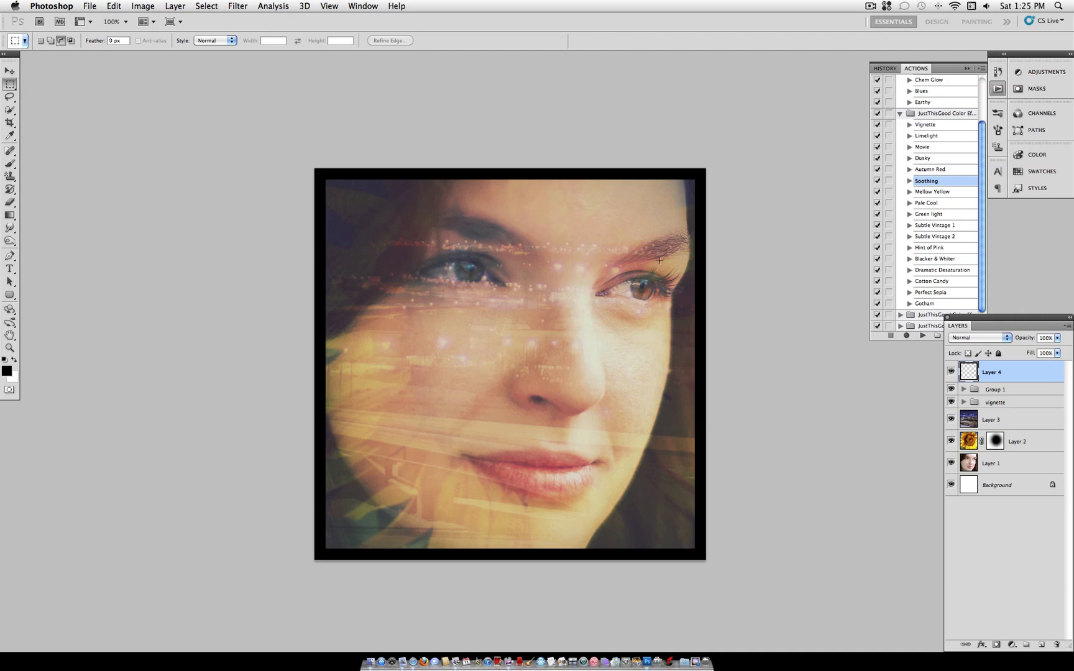
mouse_move(811, 306)
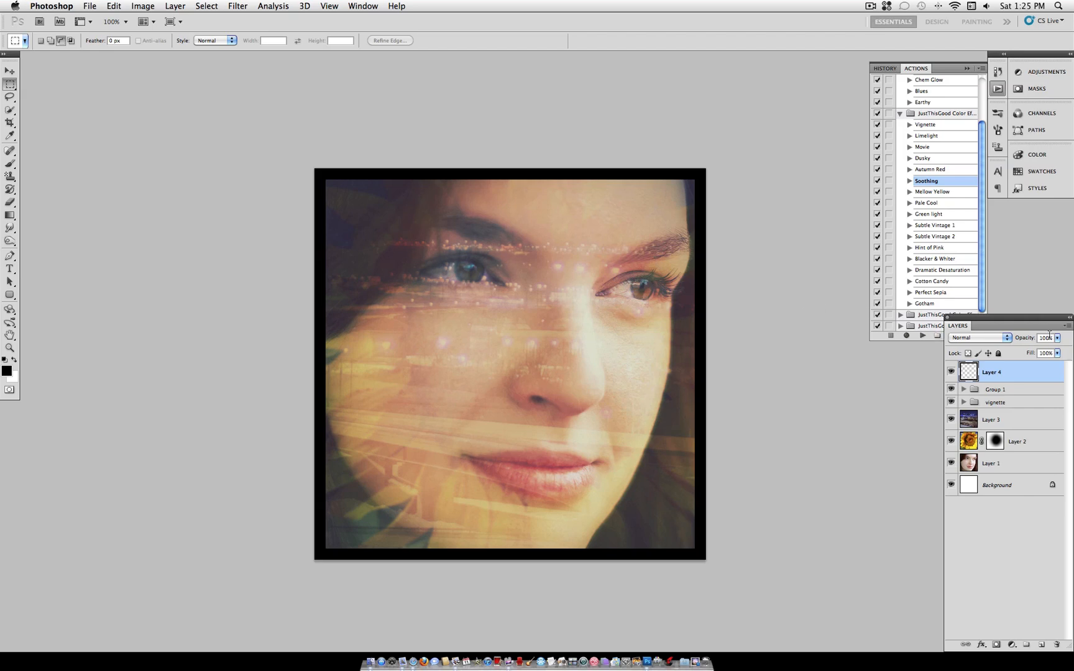
Keep Layer 4 at full opacity, make the border white and thin it with Free Transform
drag(1059, 352, 1039, 352)
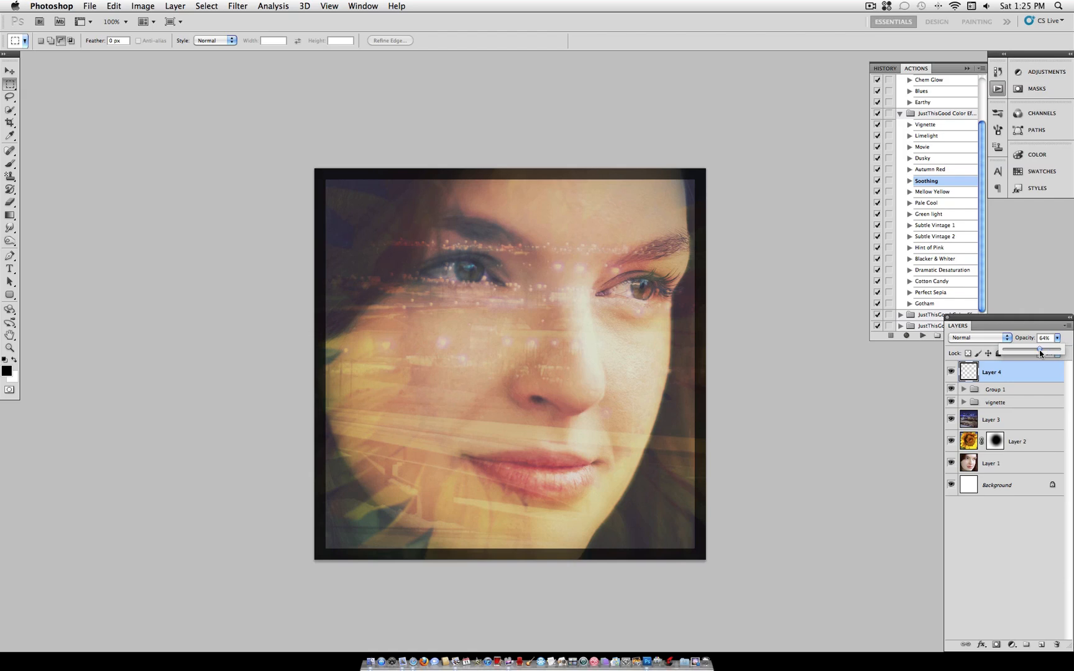
drag(1040, 352, 1058, 352)
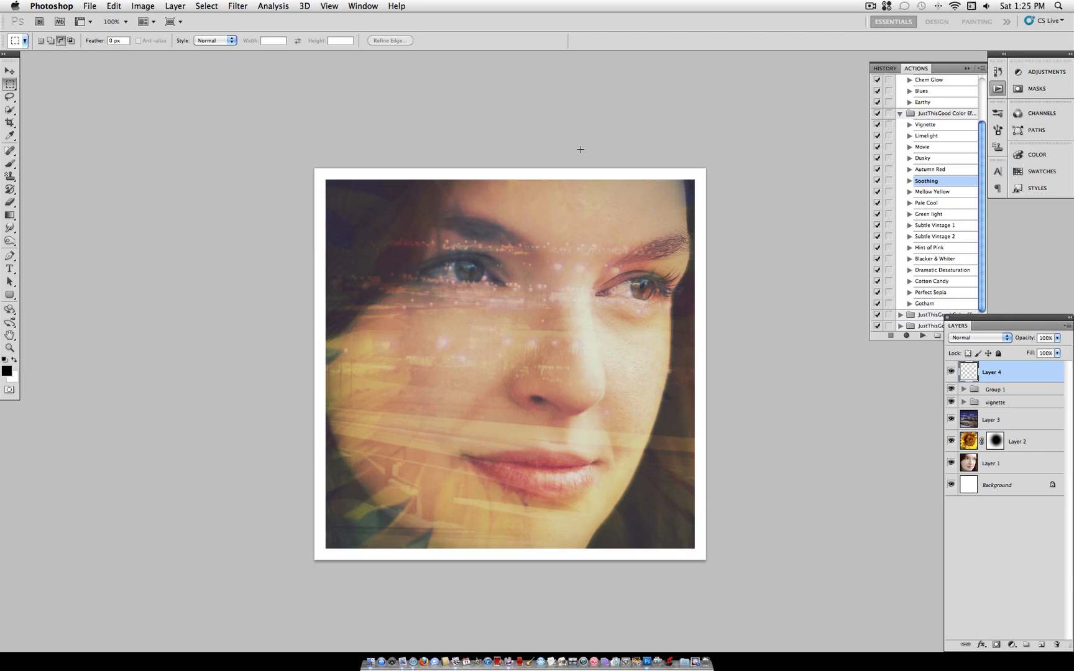
key(Cmd+T)
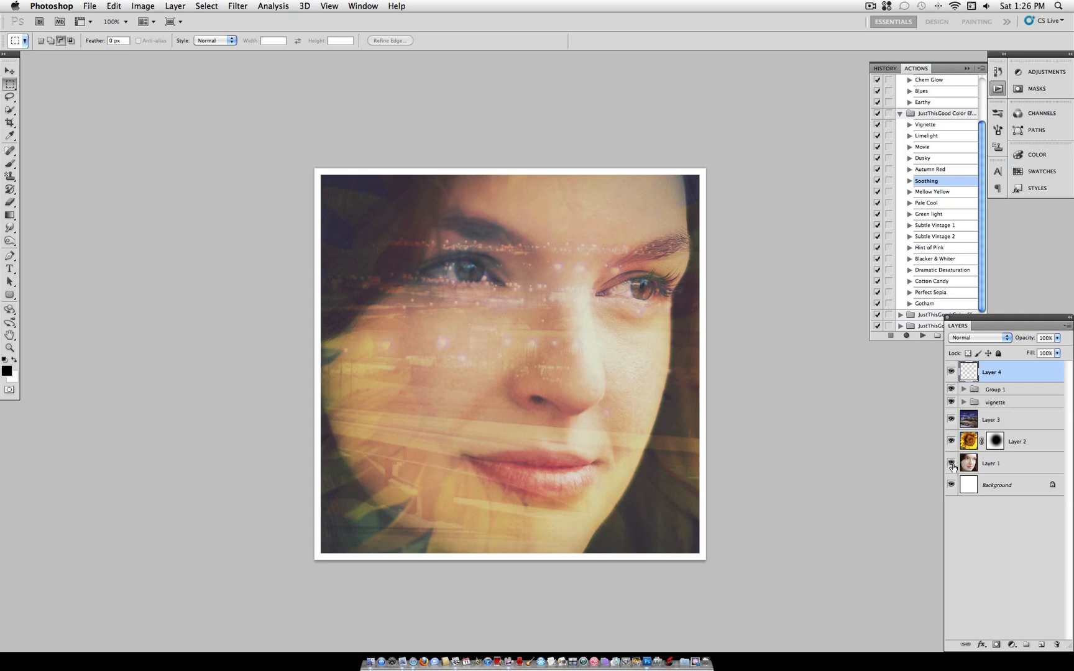
click(950, 463)
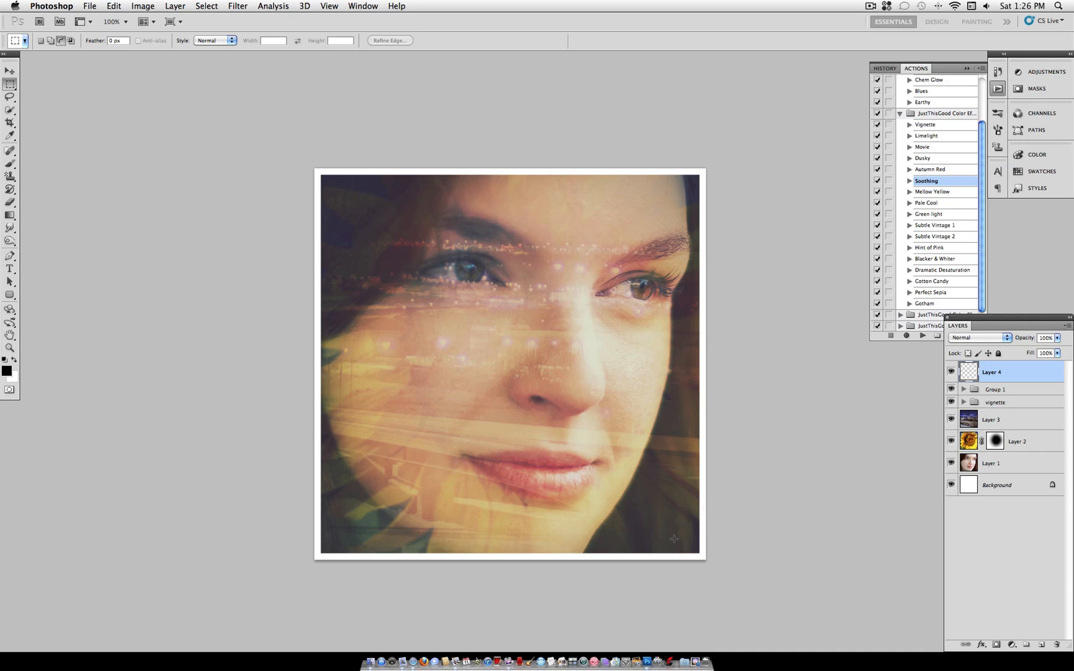
mouse_move(386, 351)
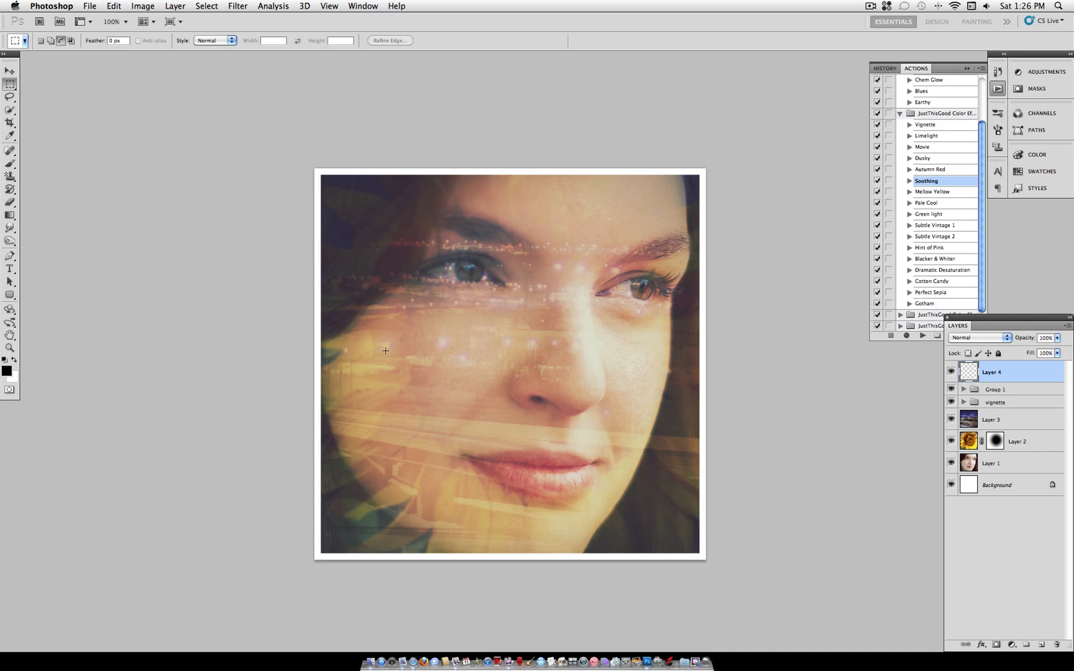
mouse_move(741, 232)
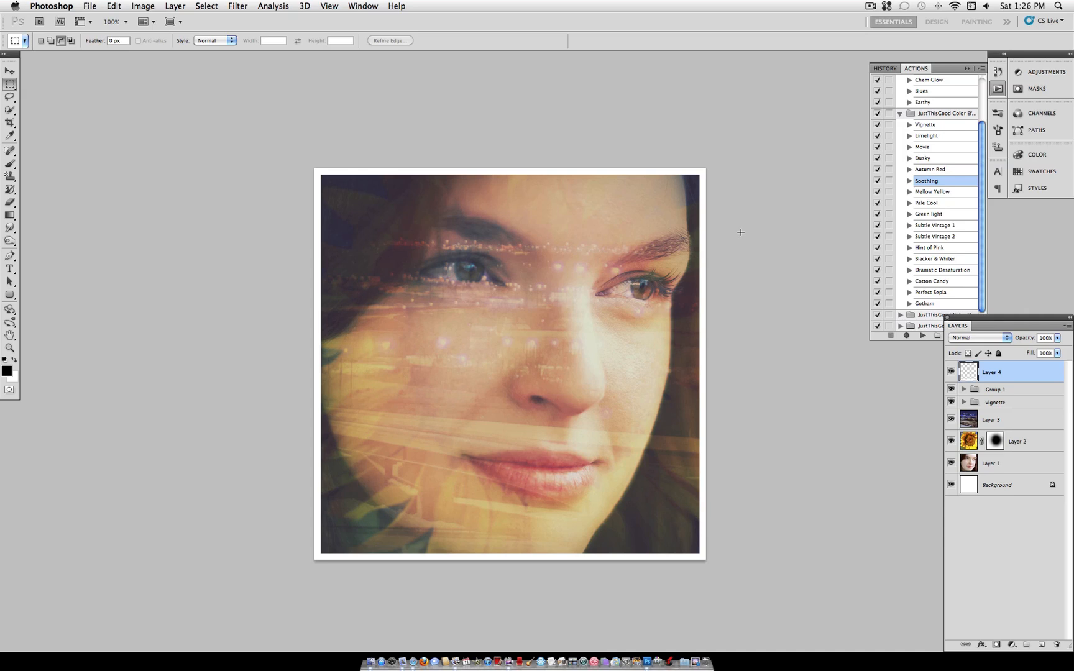
mouse_move(743, 236)
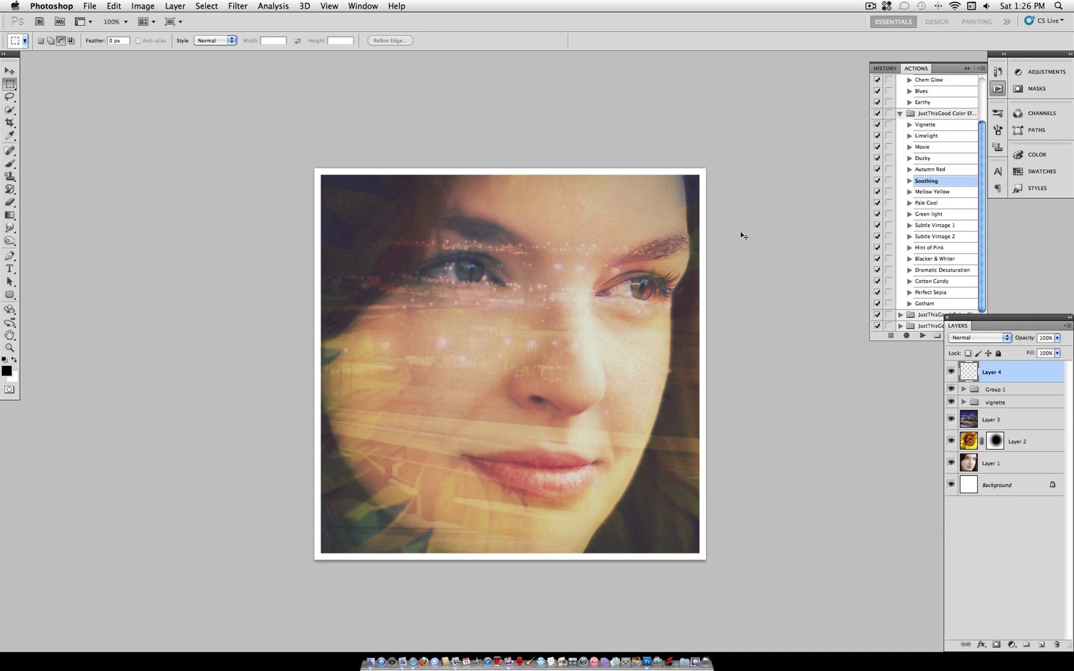